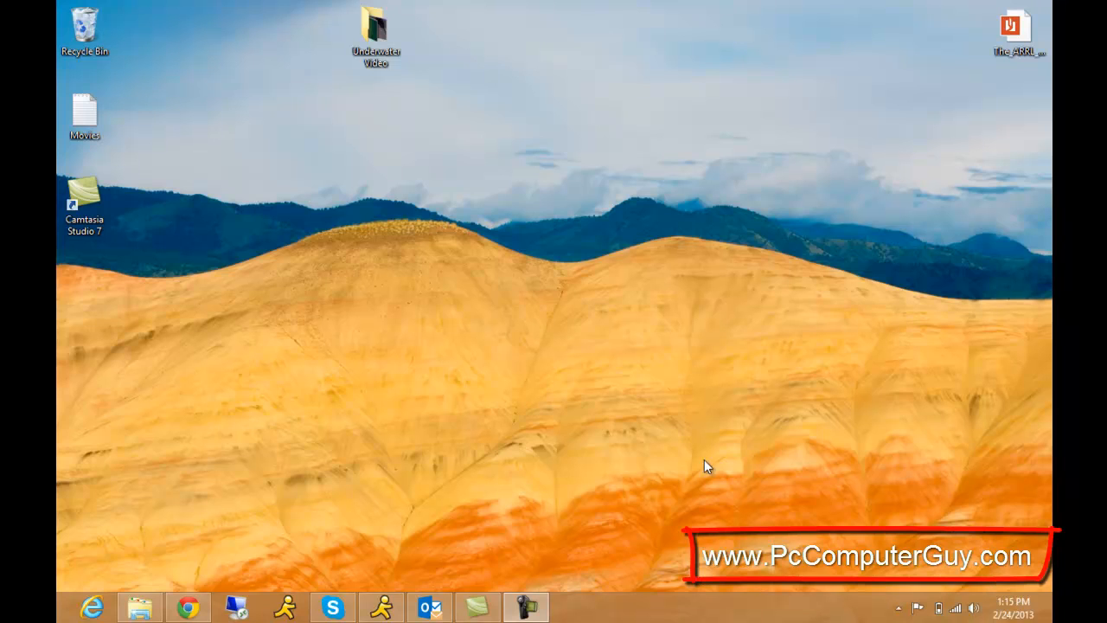
mouse_move(340, 459)
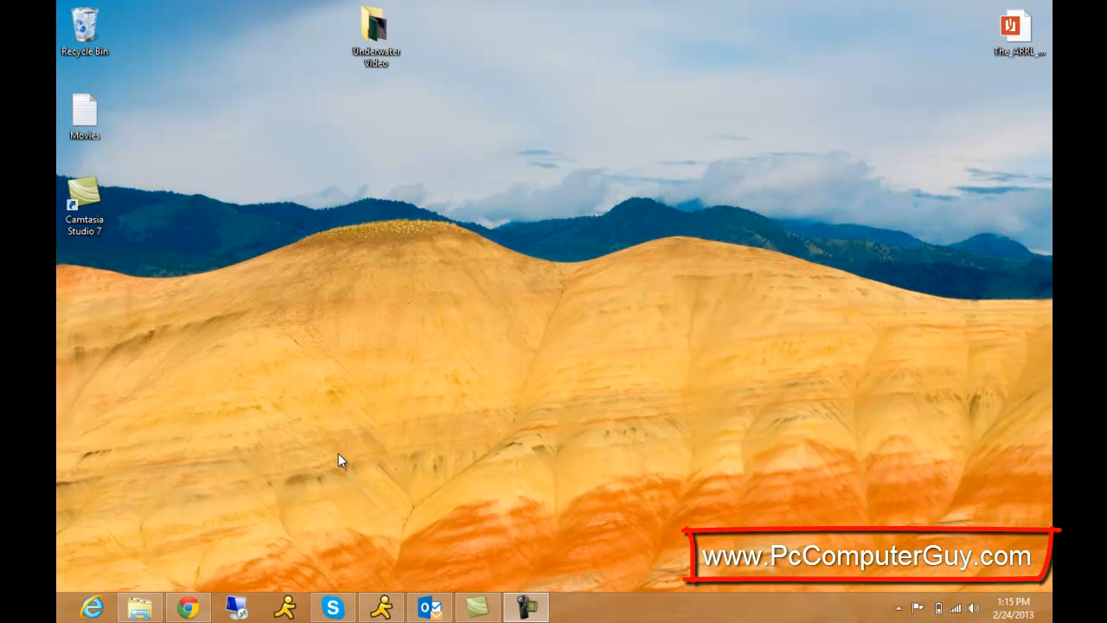
mouse_move(188, 606)
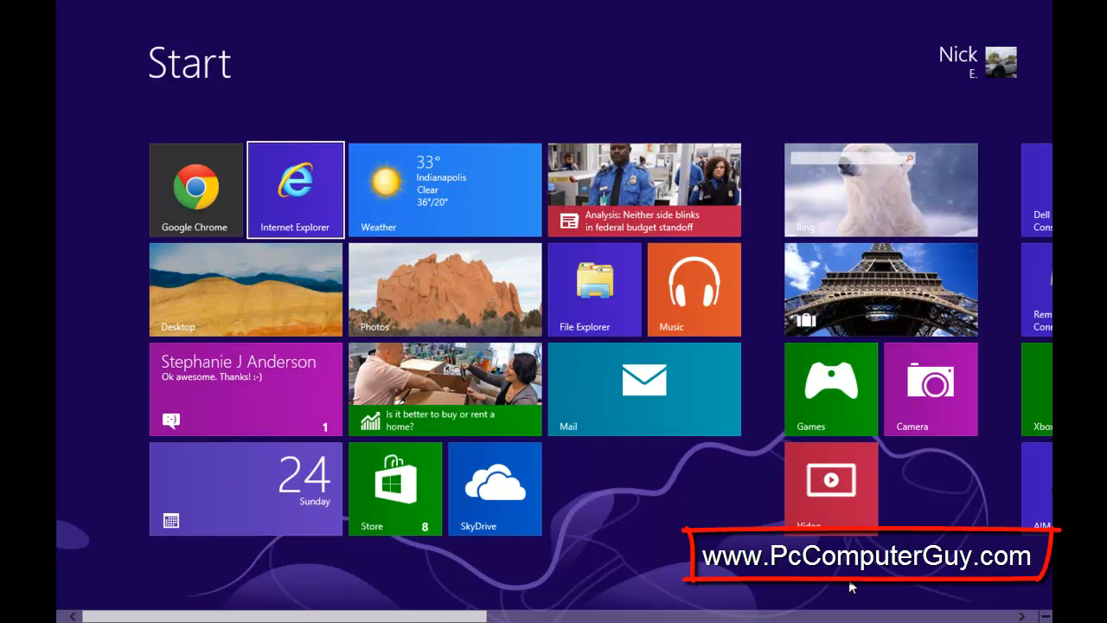
Step: Open a new Chrome window and go to download.com
scroll(right, 3)
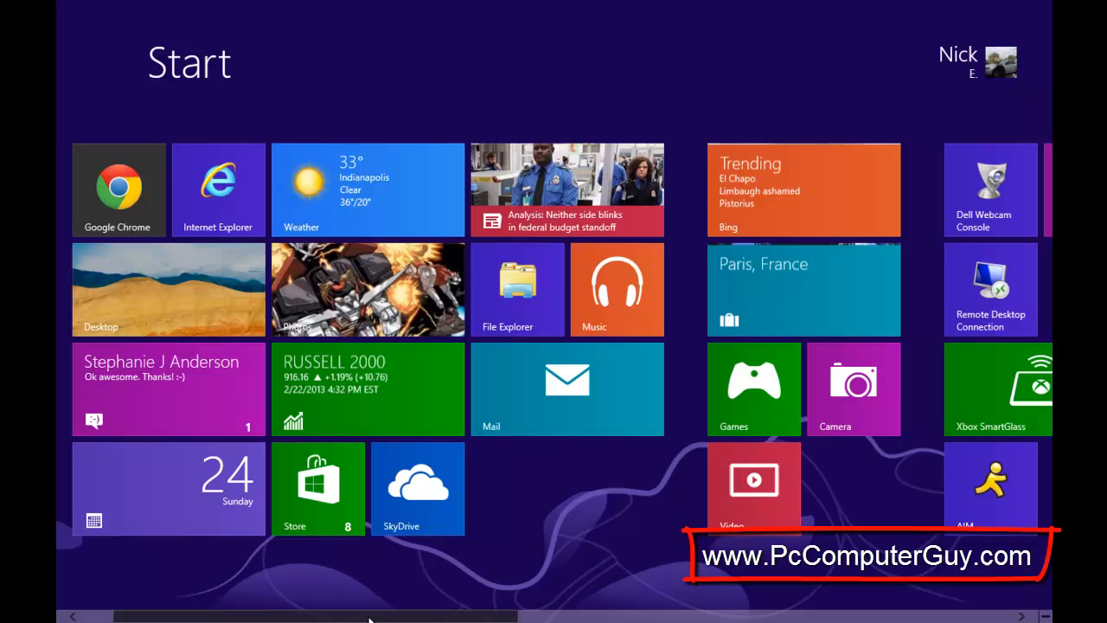
scroll(right, 3)
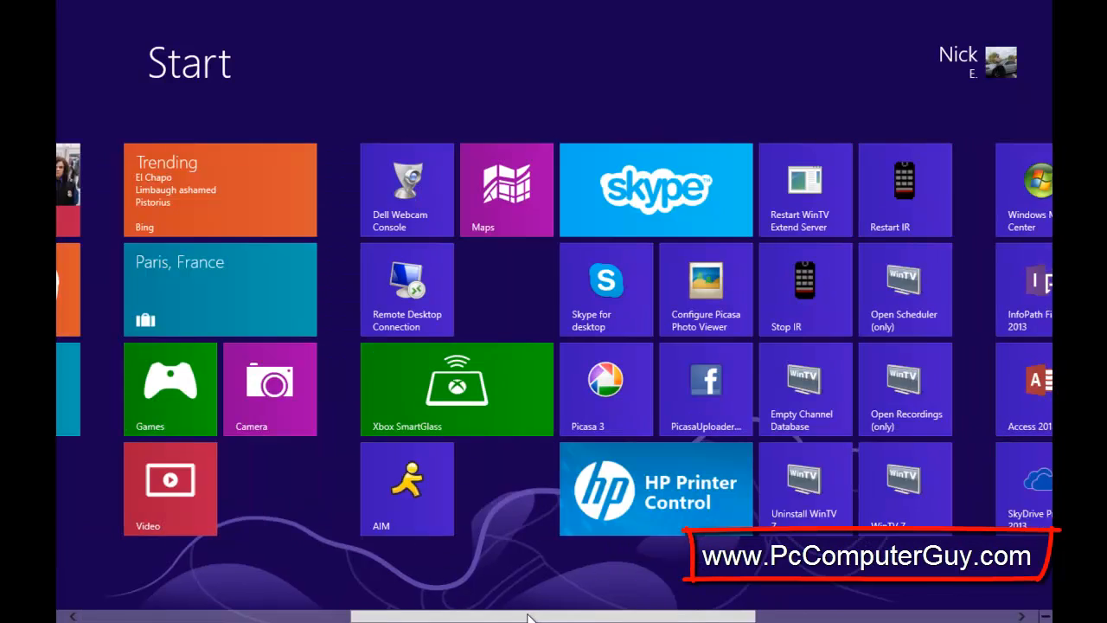
scroll(right, 3)
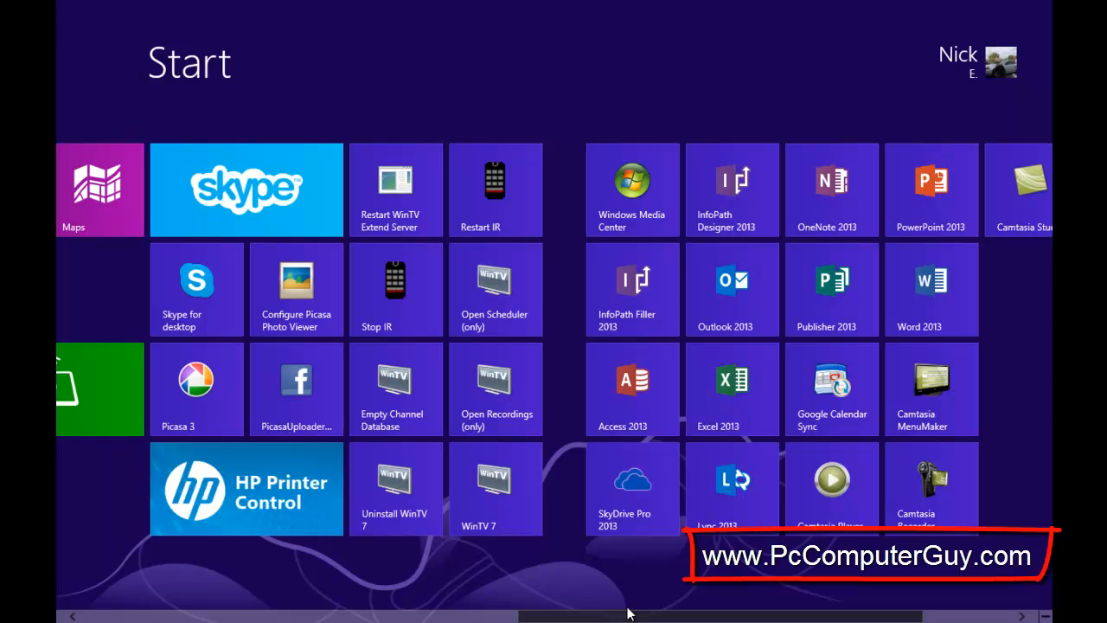
scroll(left, 3)
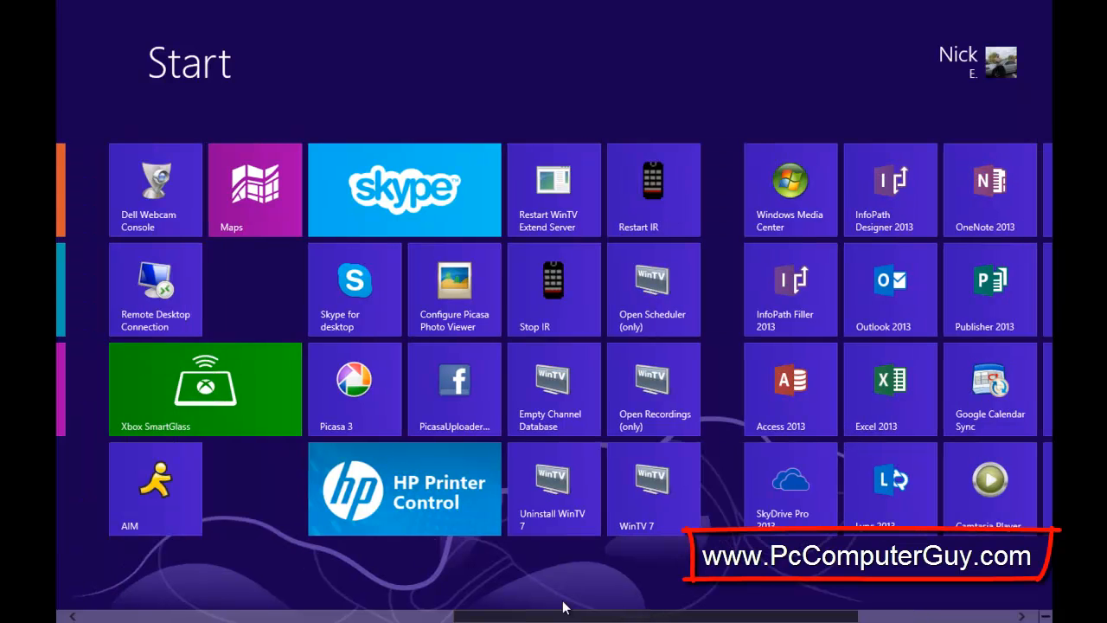
scroll(left, 3)
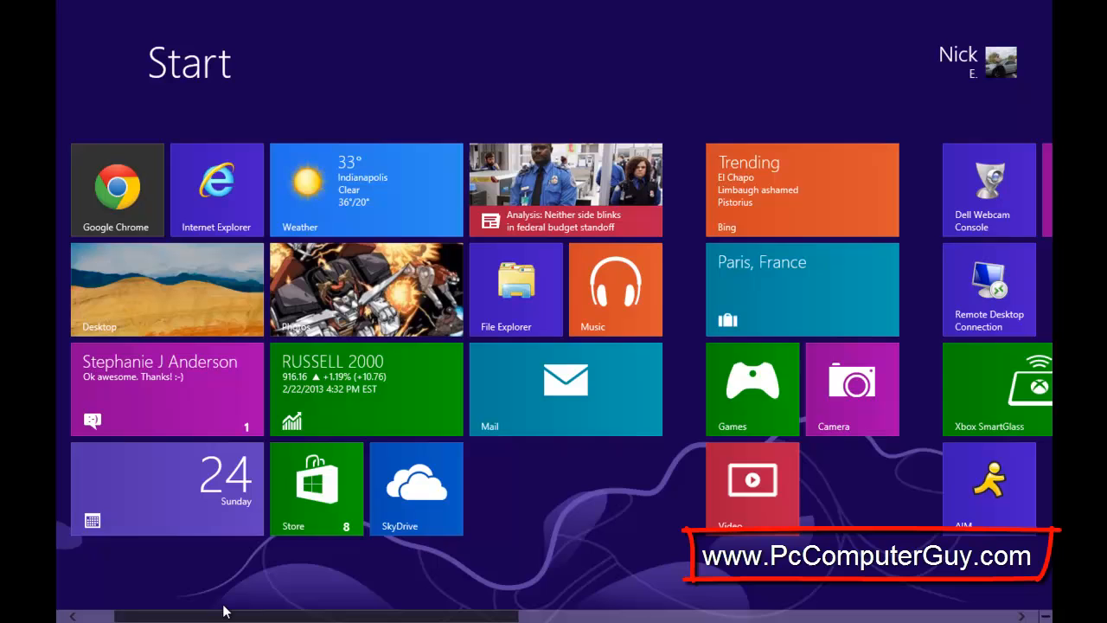
scroll(left, 3)
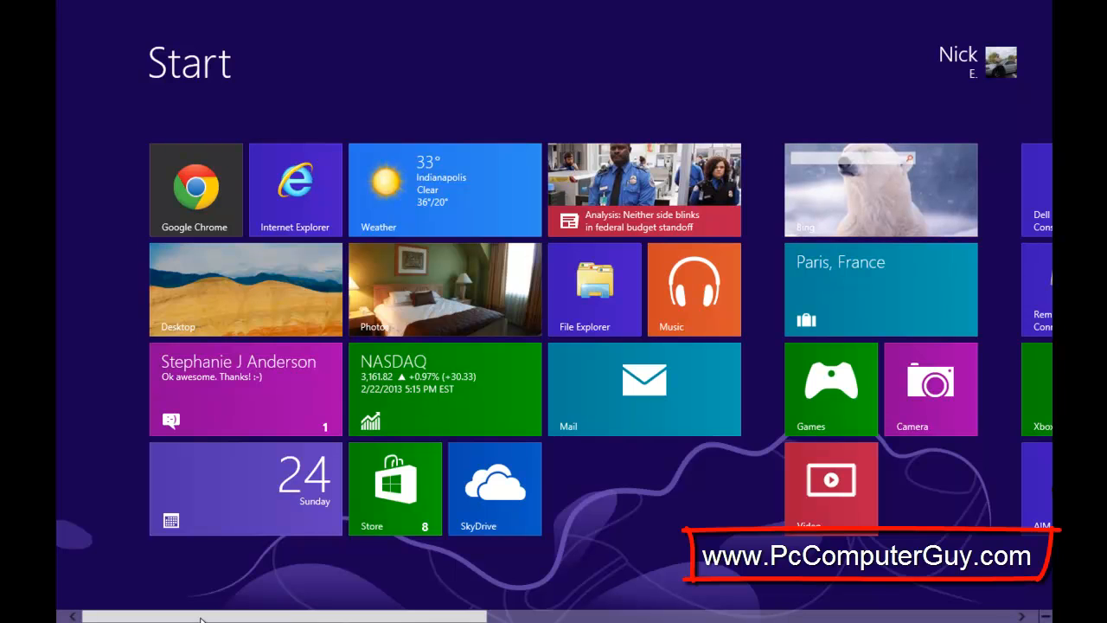
scroll(right, 3)
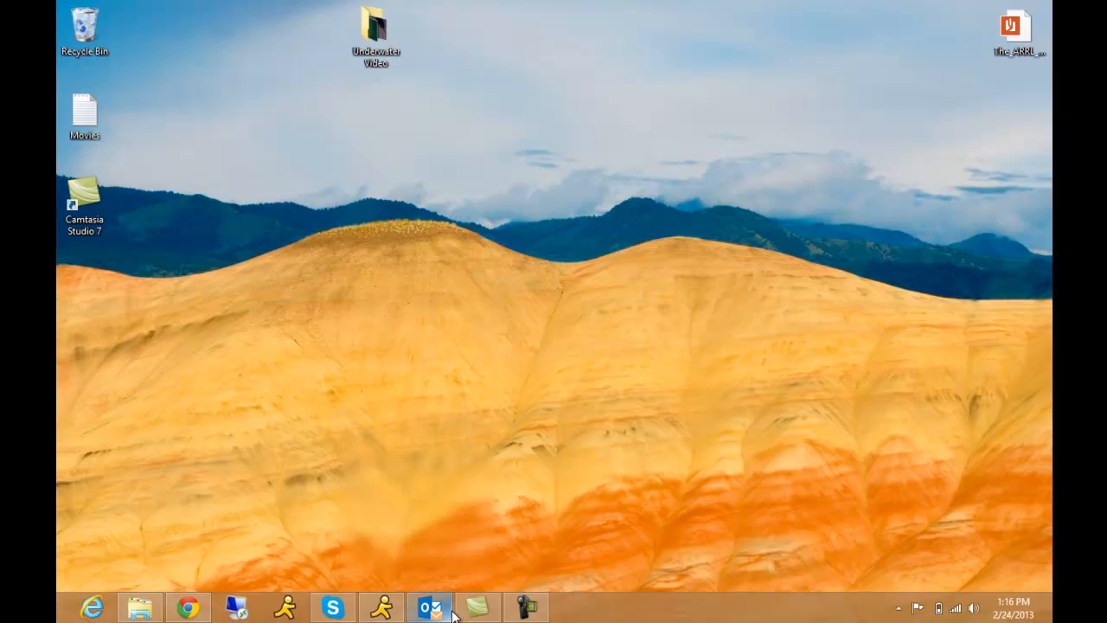
right_click(188, 606)
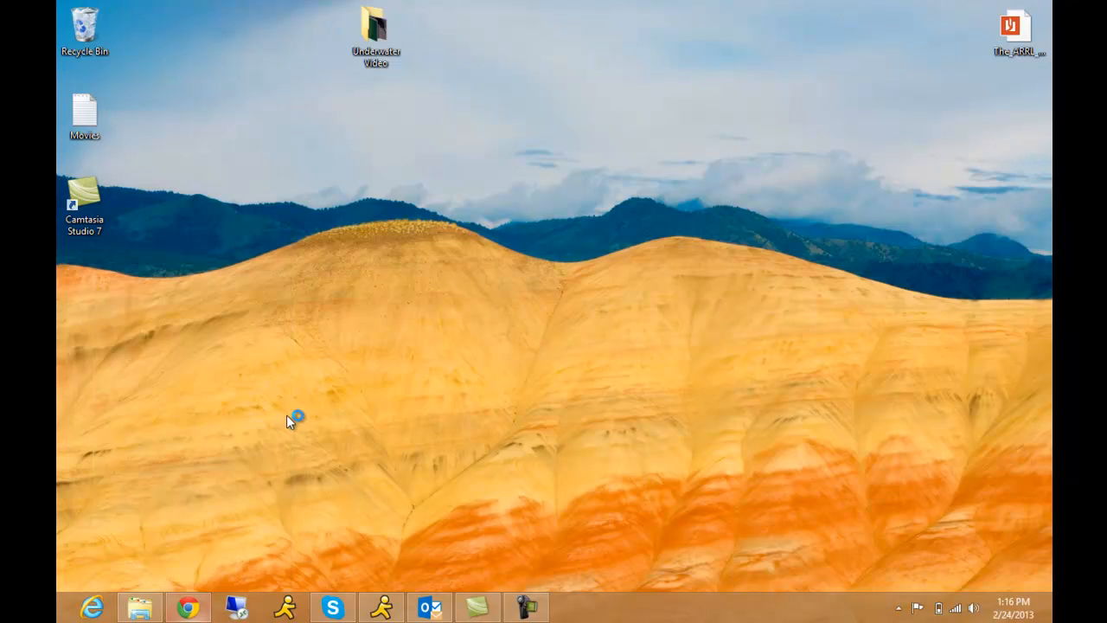
click(188, 606)
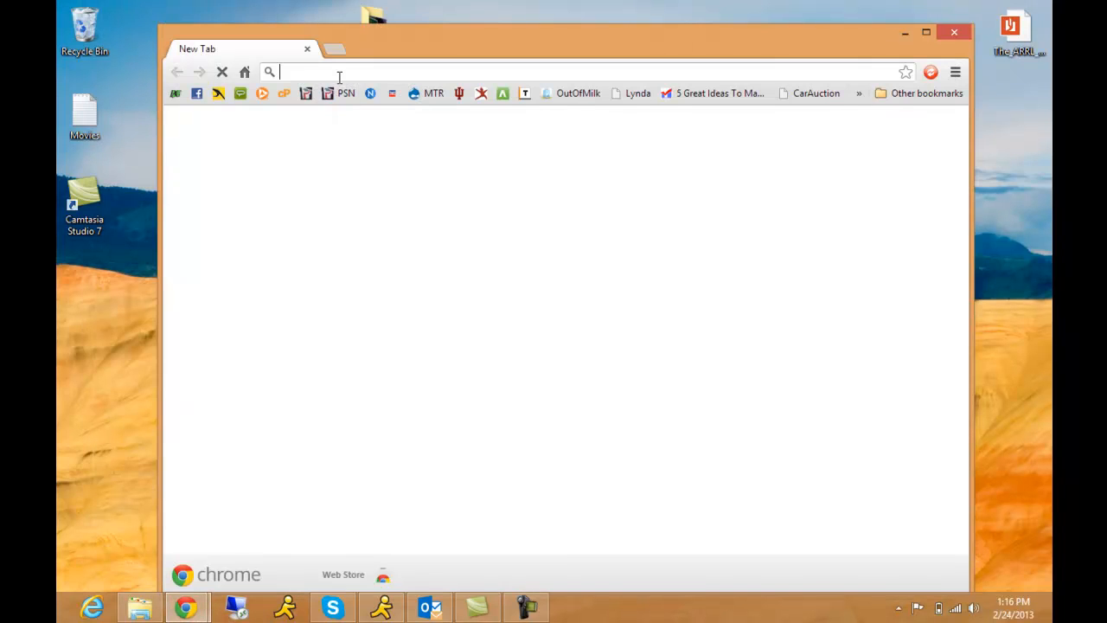
text(download.com)
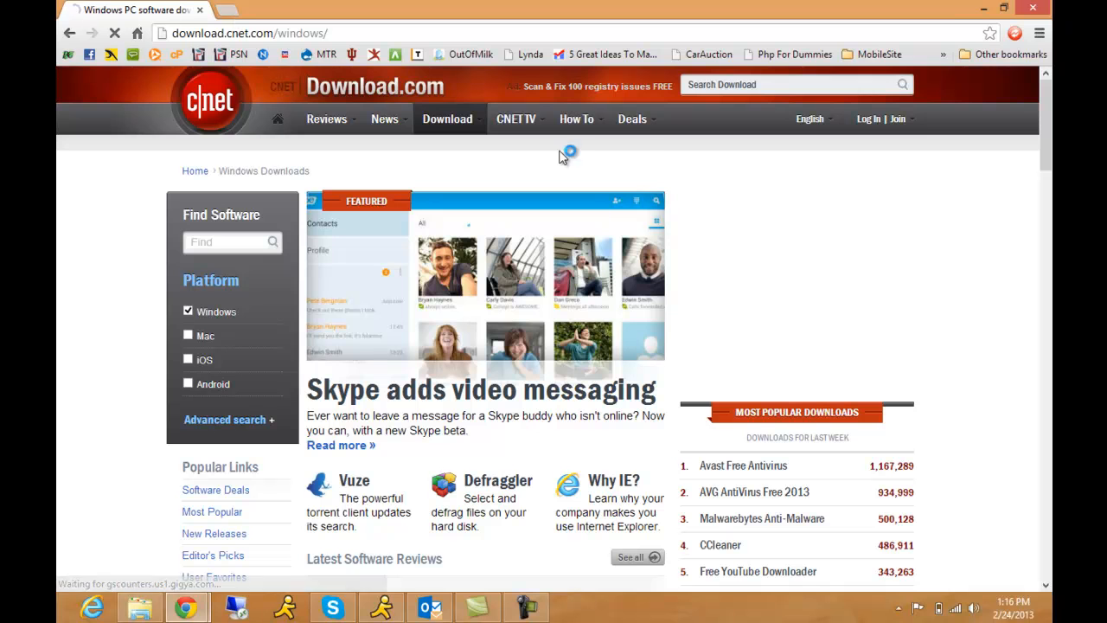
Step: Search Download.com for start8 and request the Start8 download
click(791, 84)
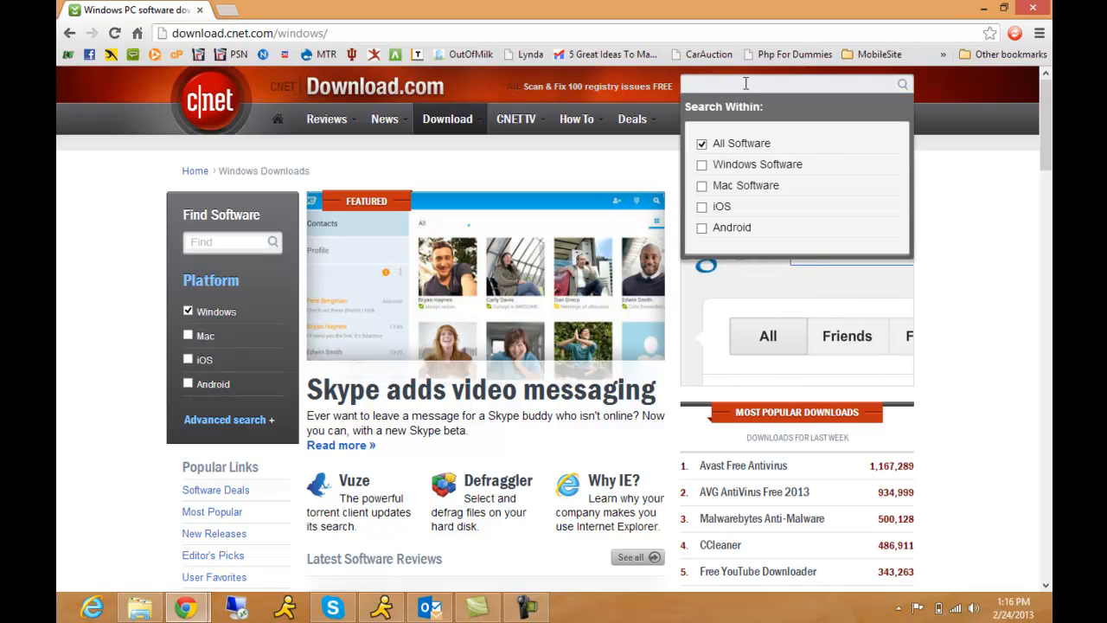
text(start8)
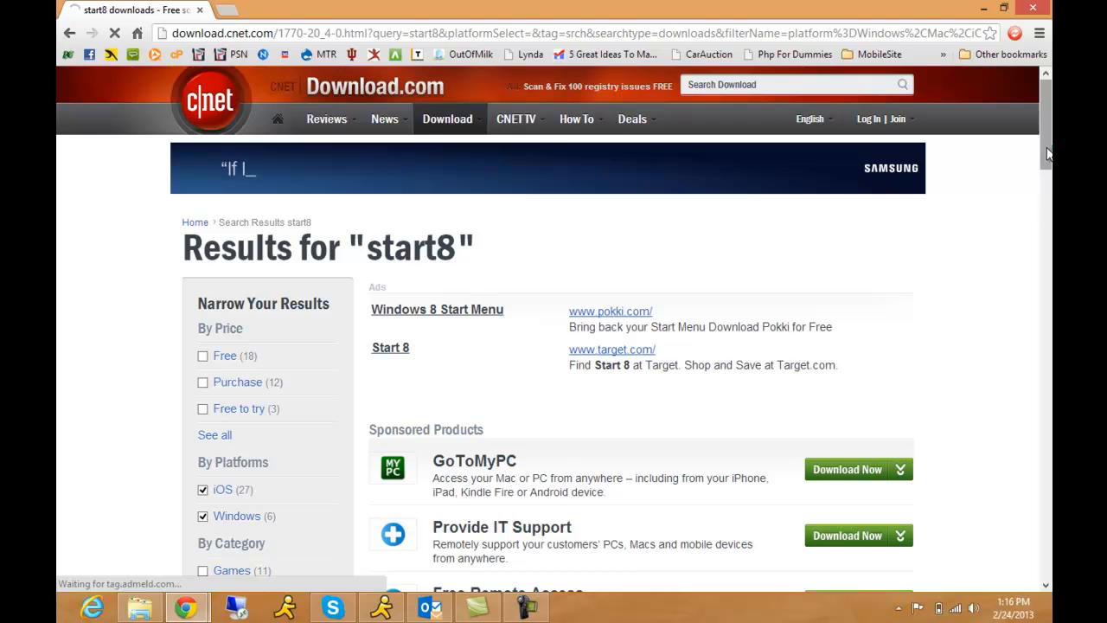
scroll(down, 3)
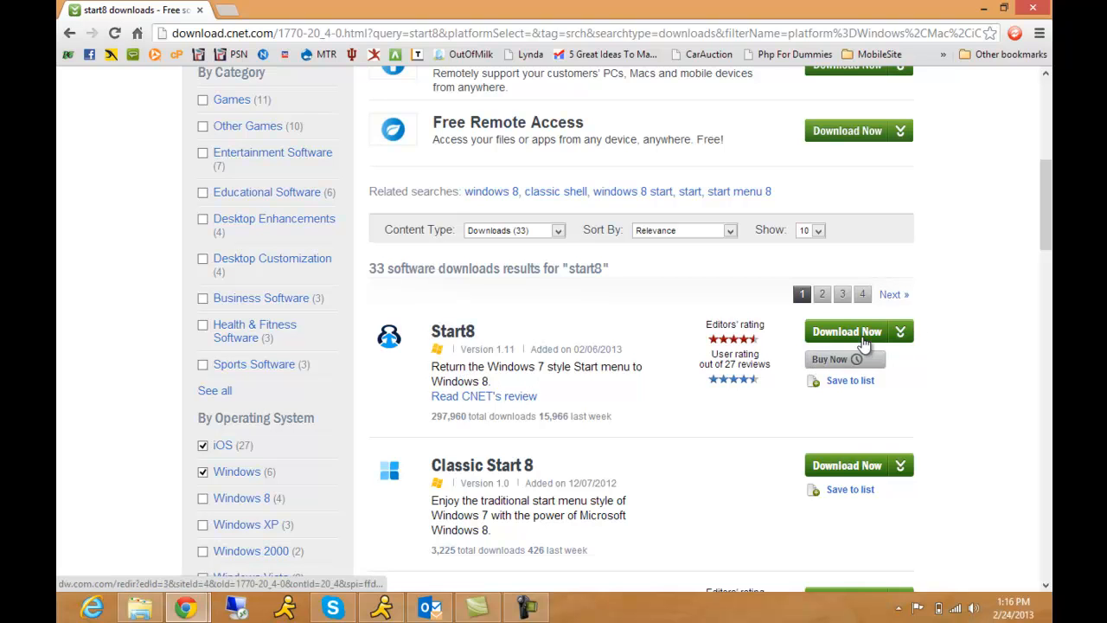
click(846, 332)
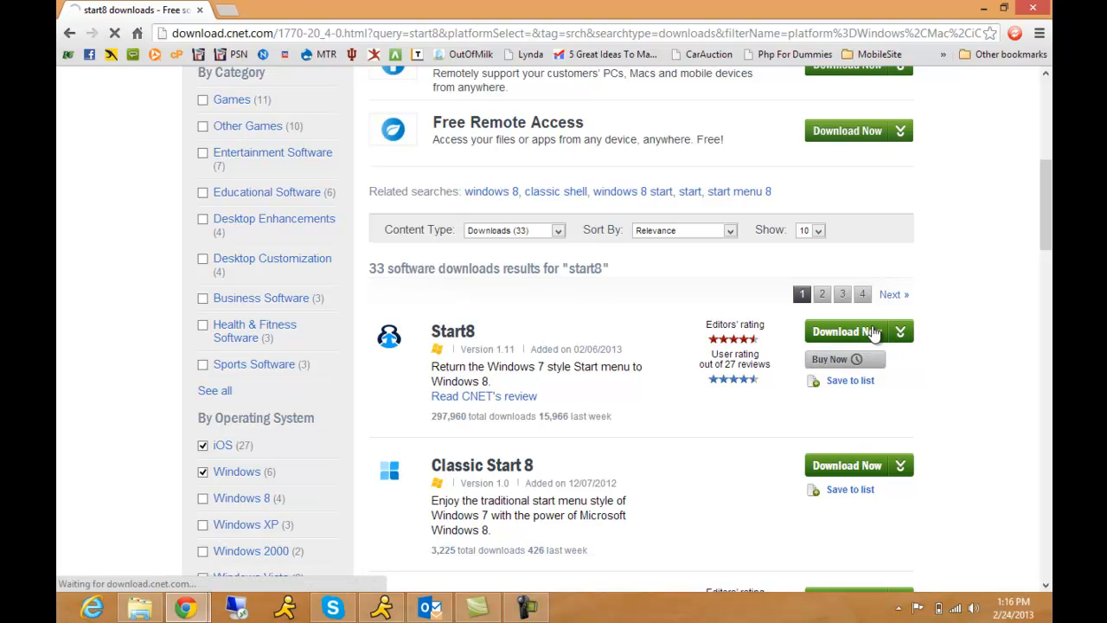
click(848, 331)
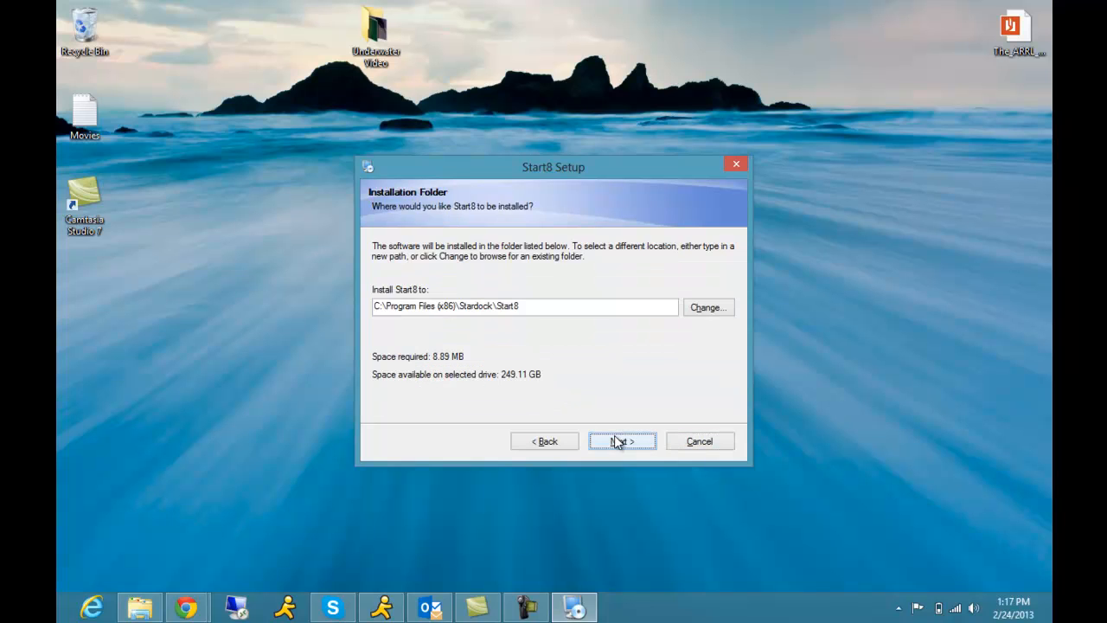
Step: Install Start8 into its default folder and finish the setup wizard
click(622, 441)
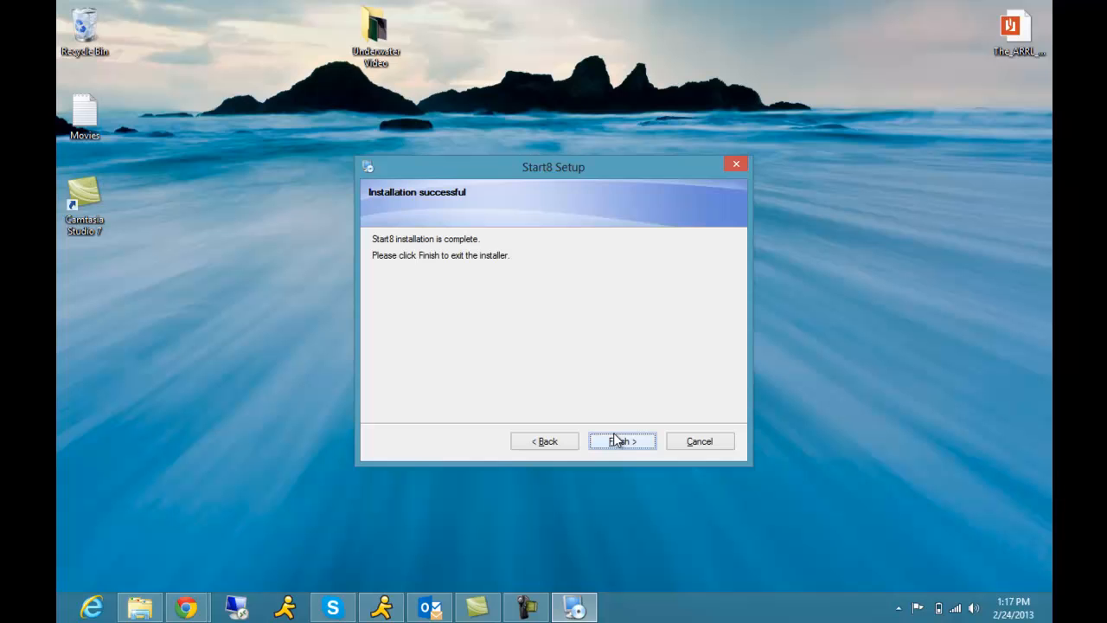
click(622, 442)
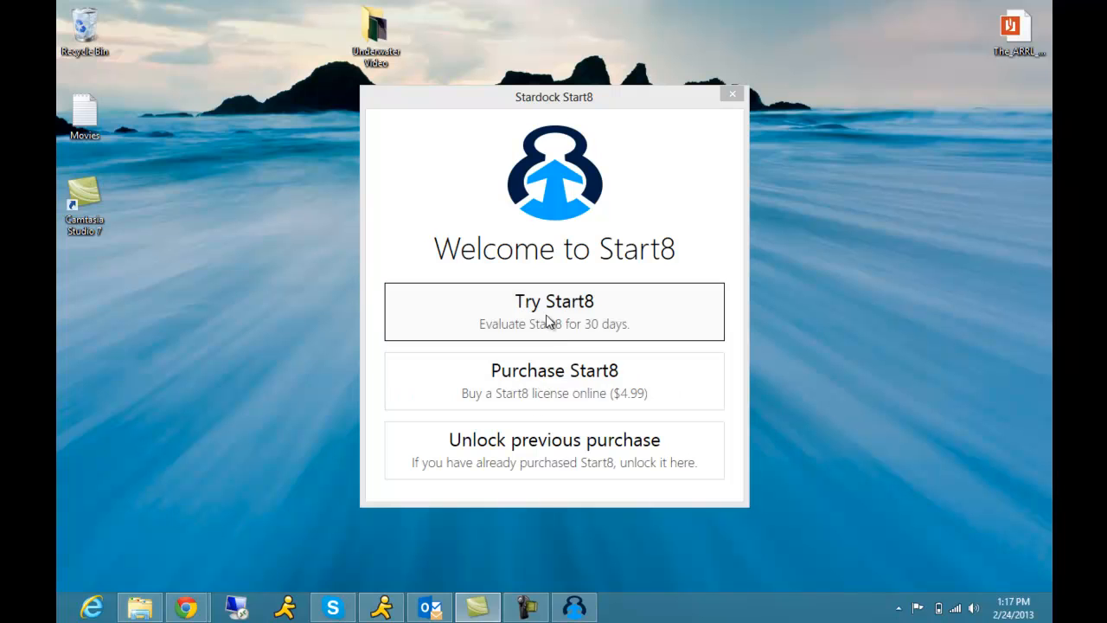
Step: Start the 30-day Start8 trial, keep the Flag Start button, and choose Windows 7 Style
click(553, 311)
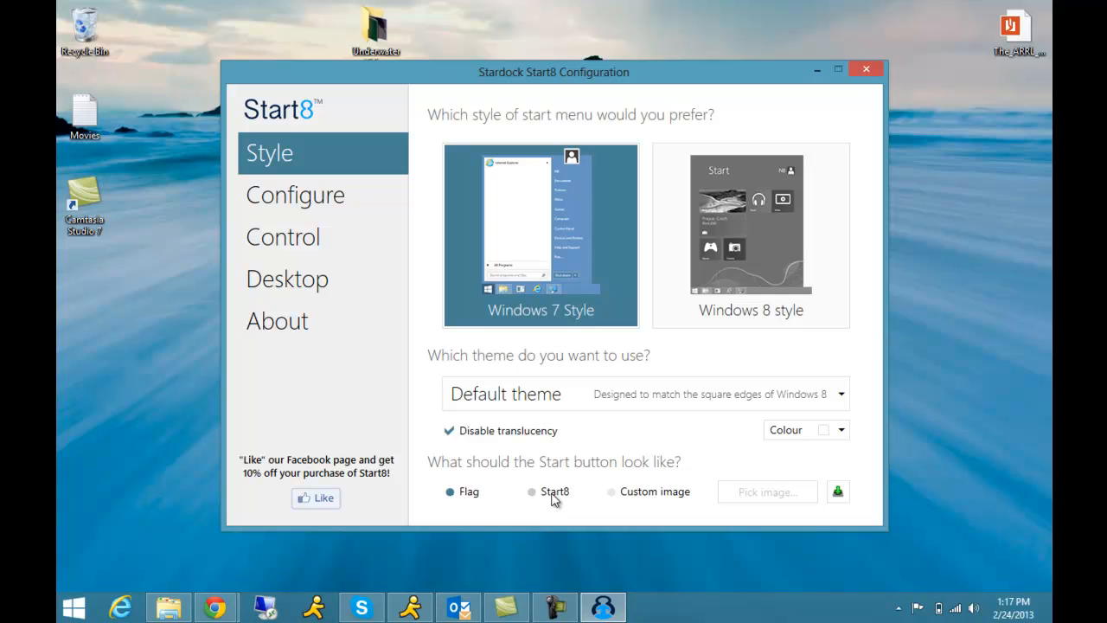
click(531, 492)
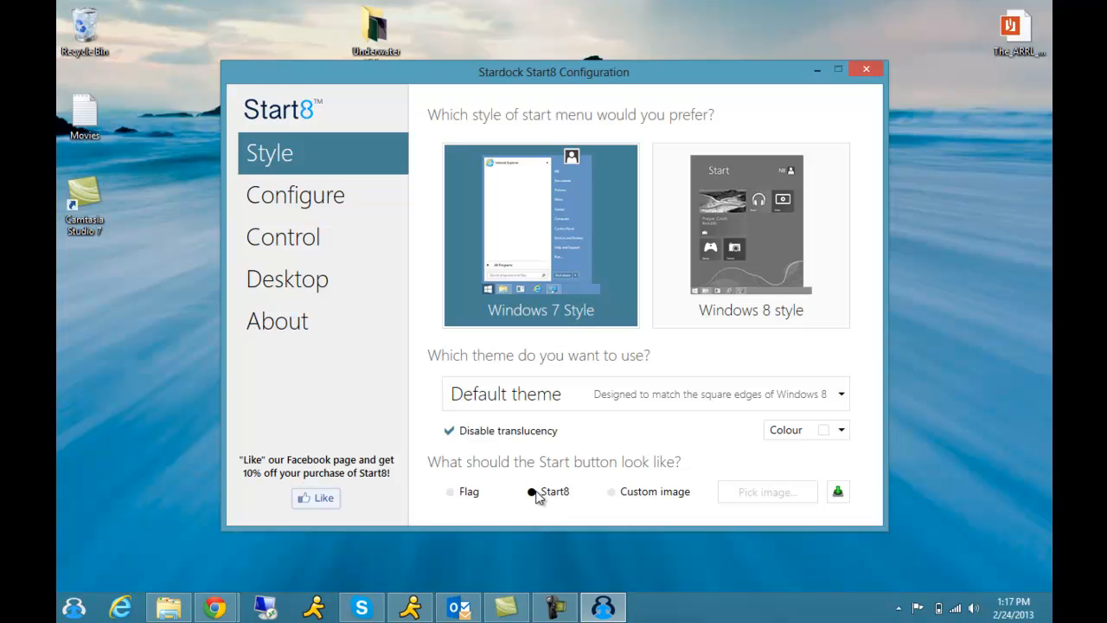
click(450, 491)
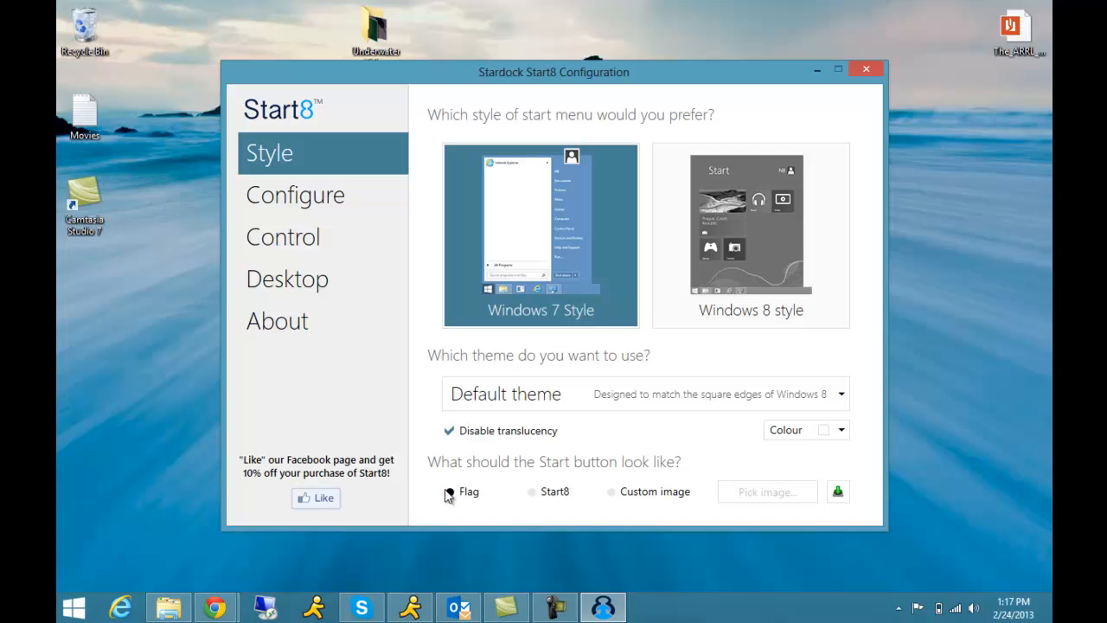
click(448, 492)
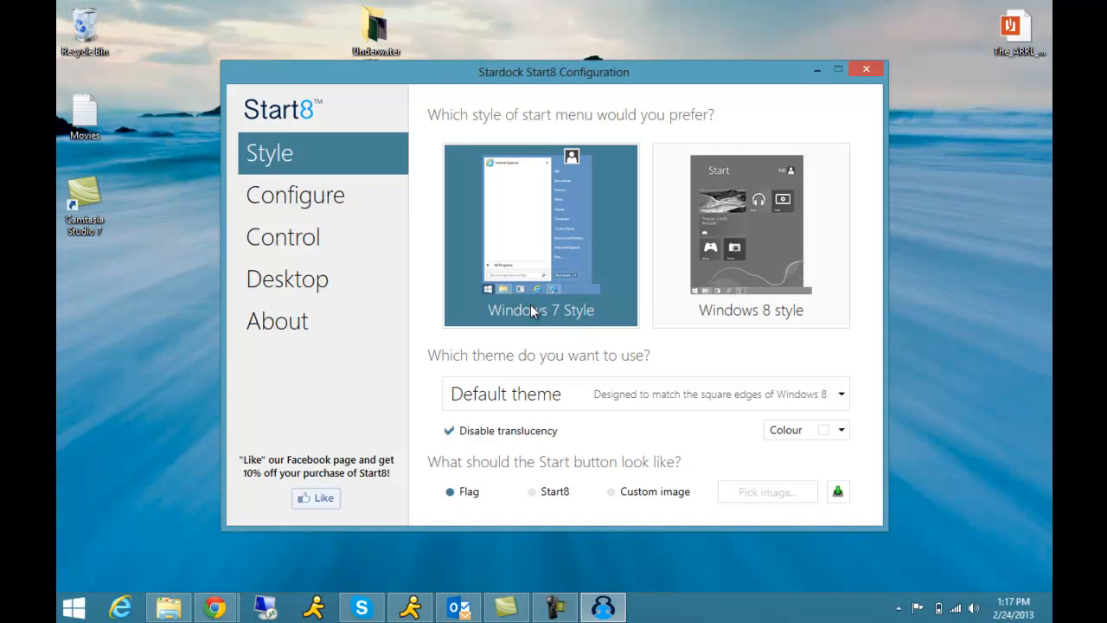
Step: Show Administrative Tools, Downloads, Network and Run as links; hide Games and Help and Support
click(294, 194)
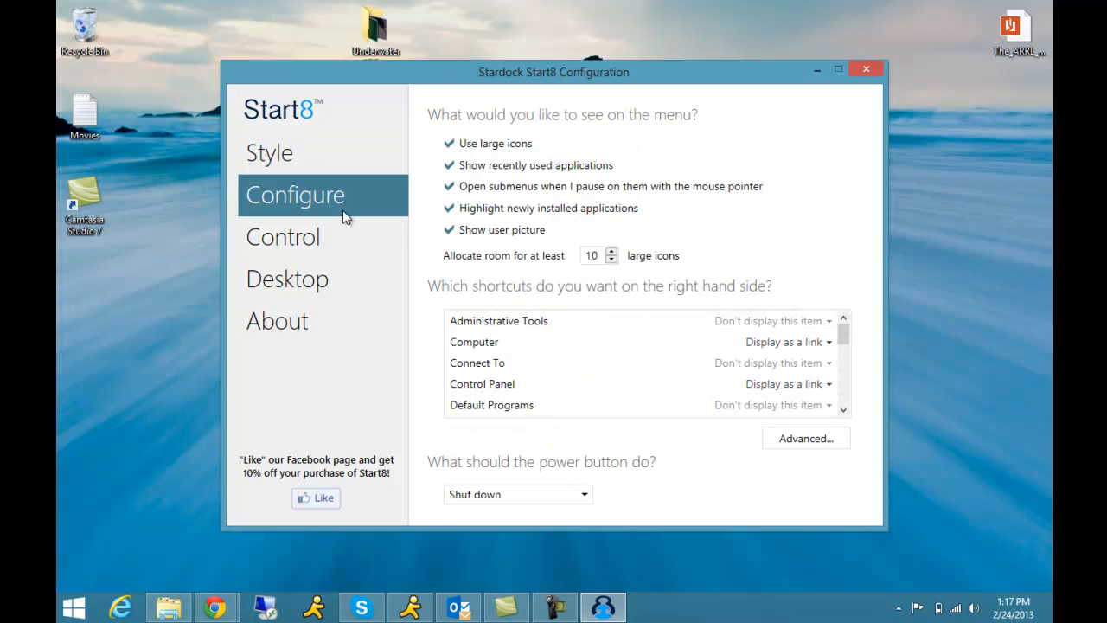
mouse_move(698, 366)
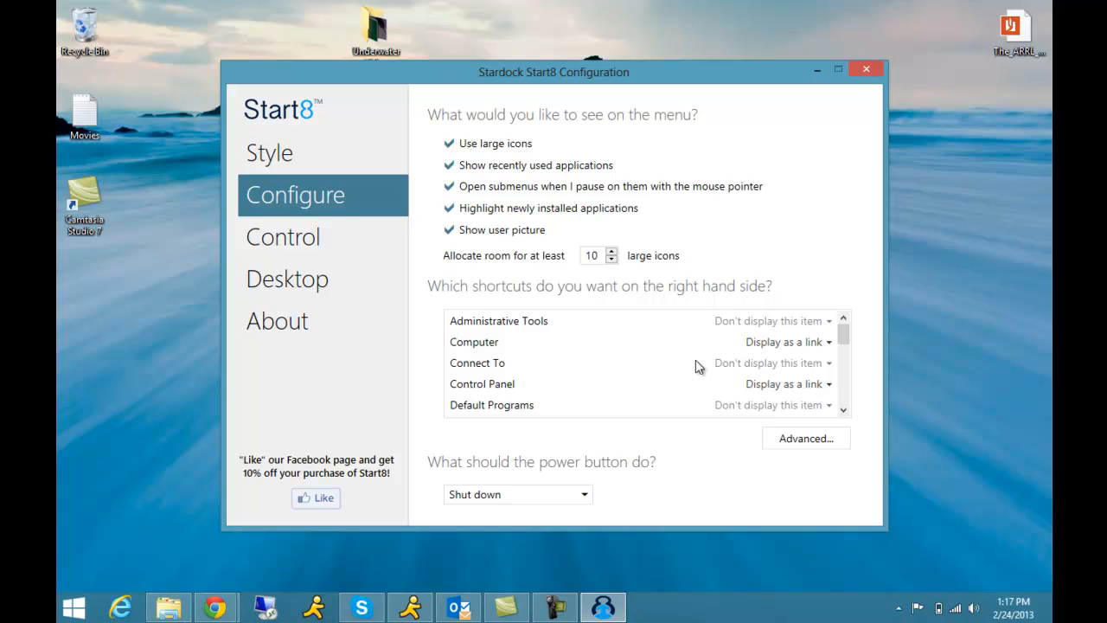
mouse_move(781, 357)
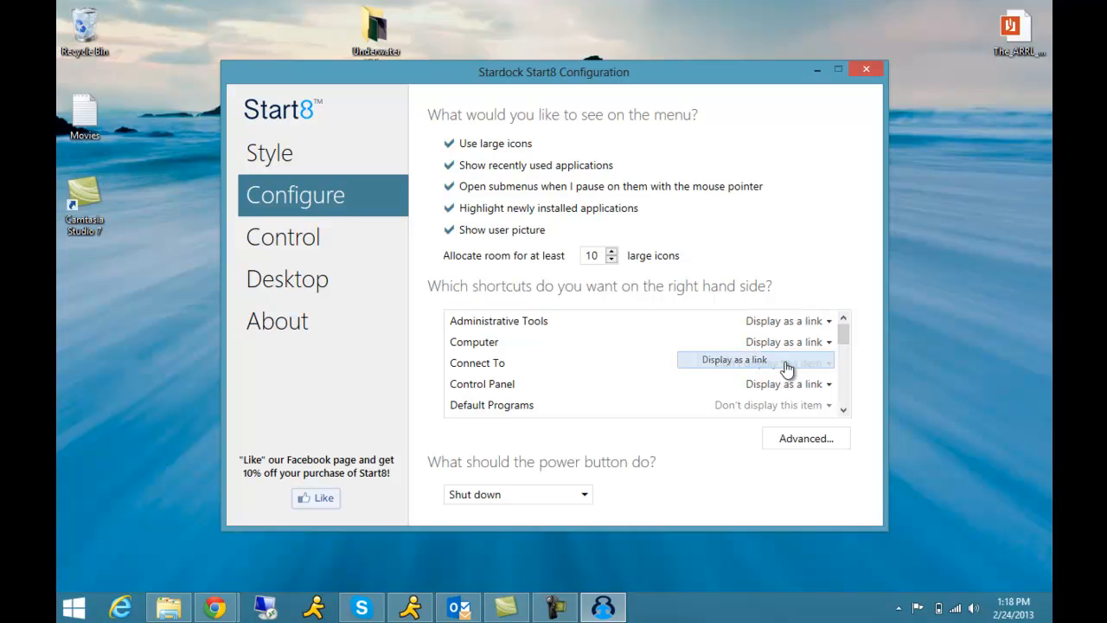
click(842, 410)
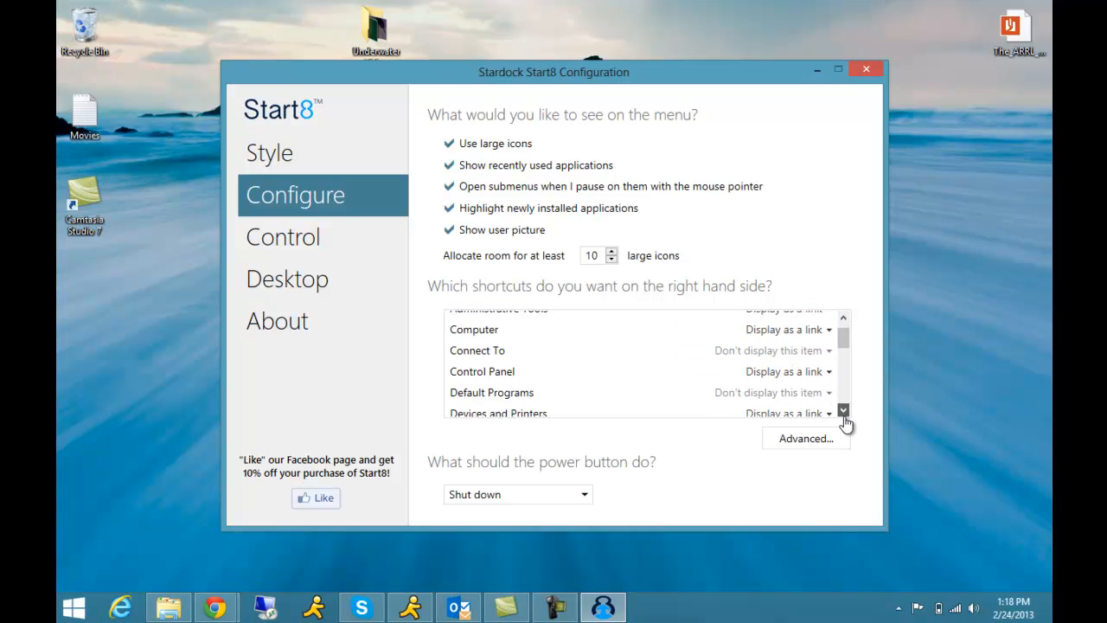
click(842, 410)
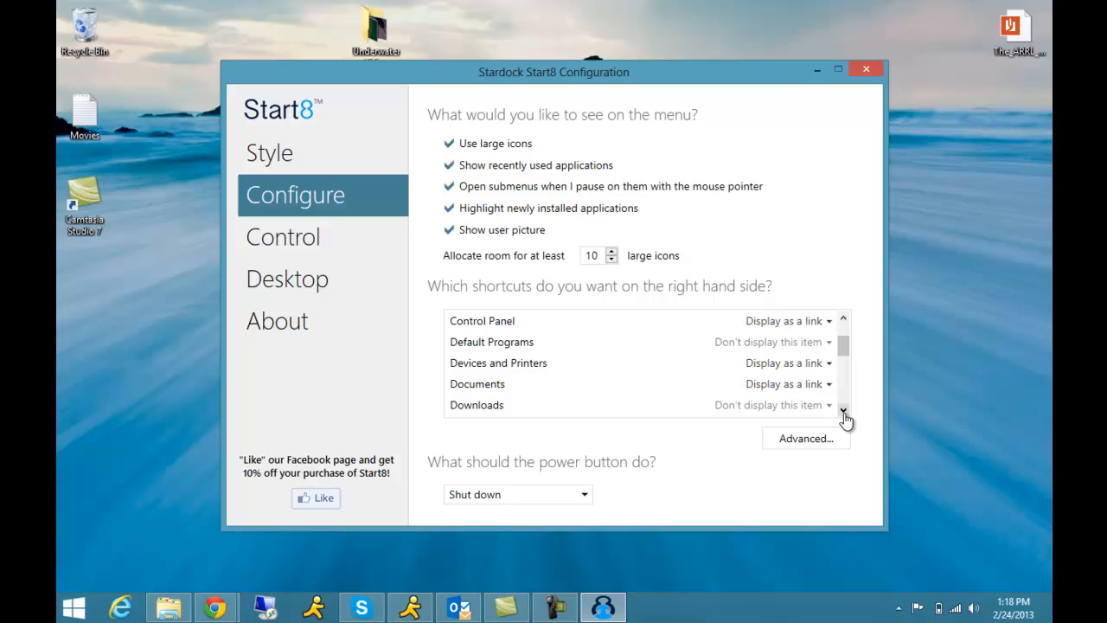
mouse_move(800, 412)
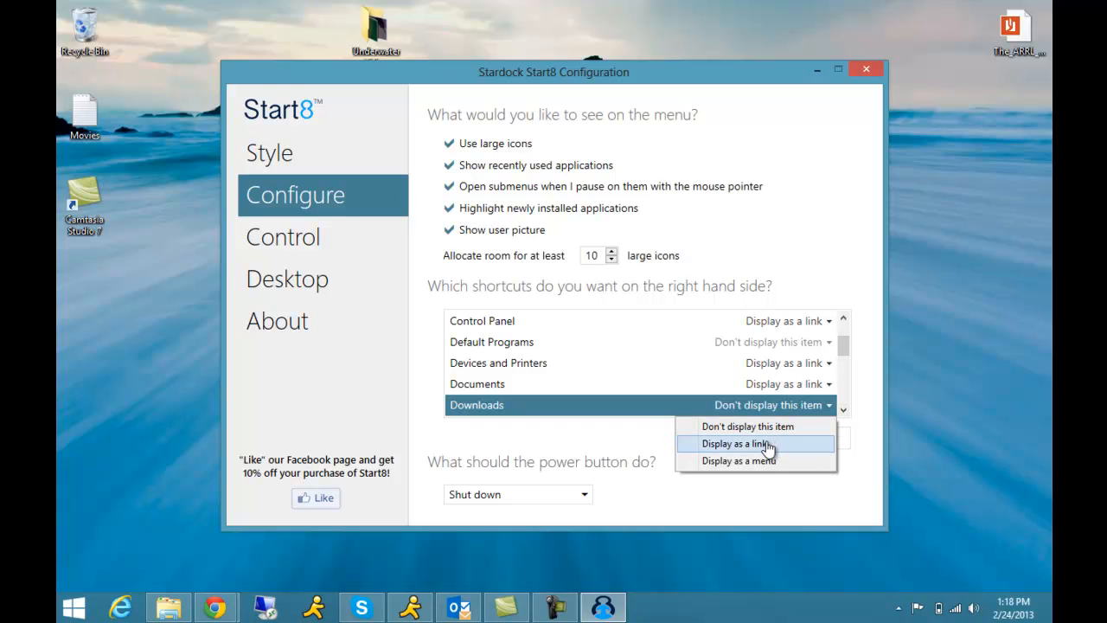
click(742, 443)
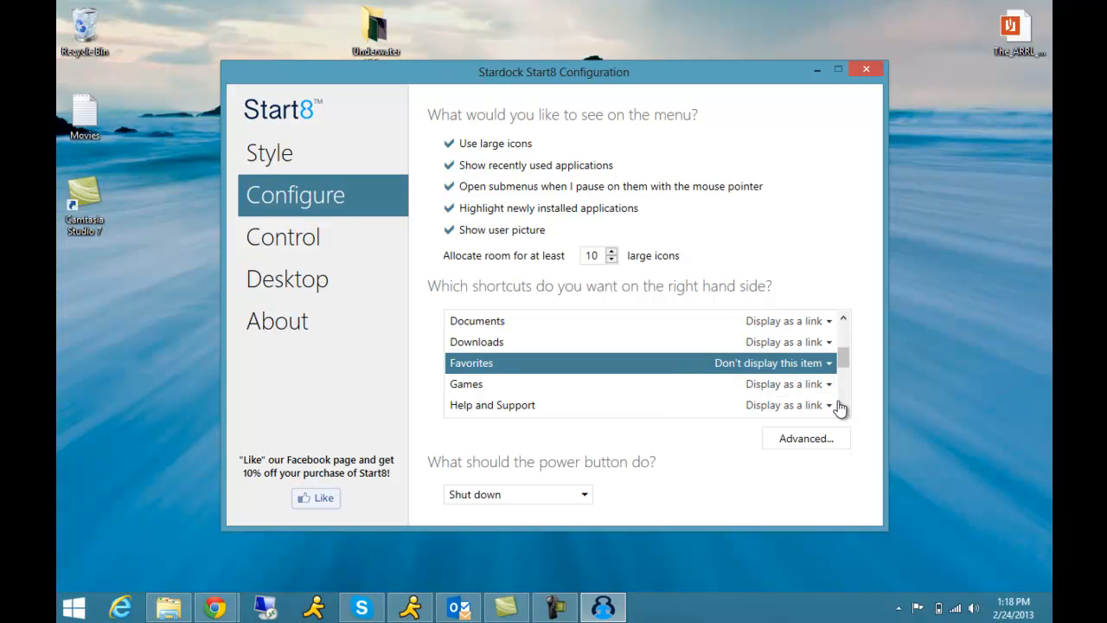
scroll(down, 3)
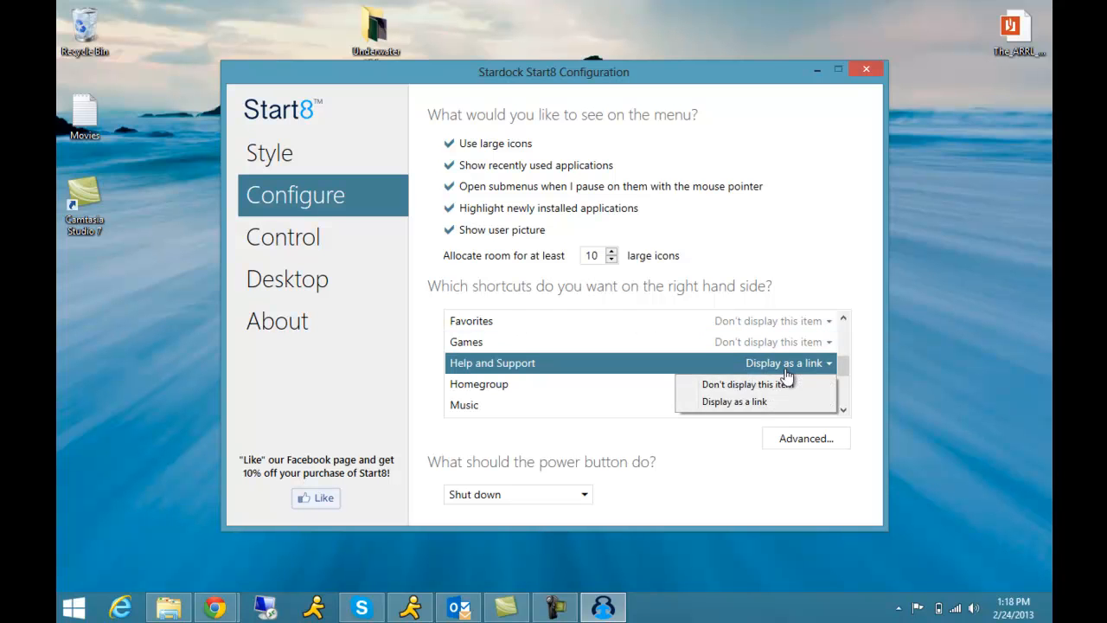
click(746, 384)
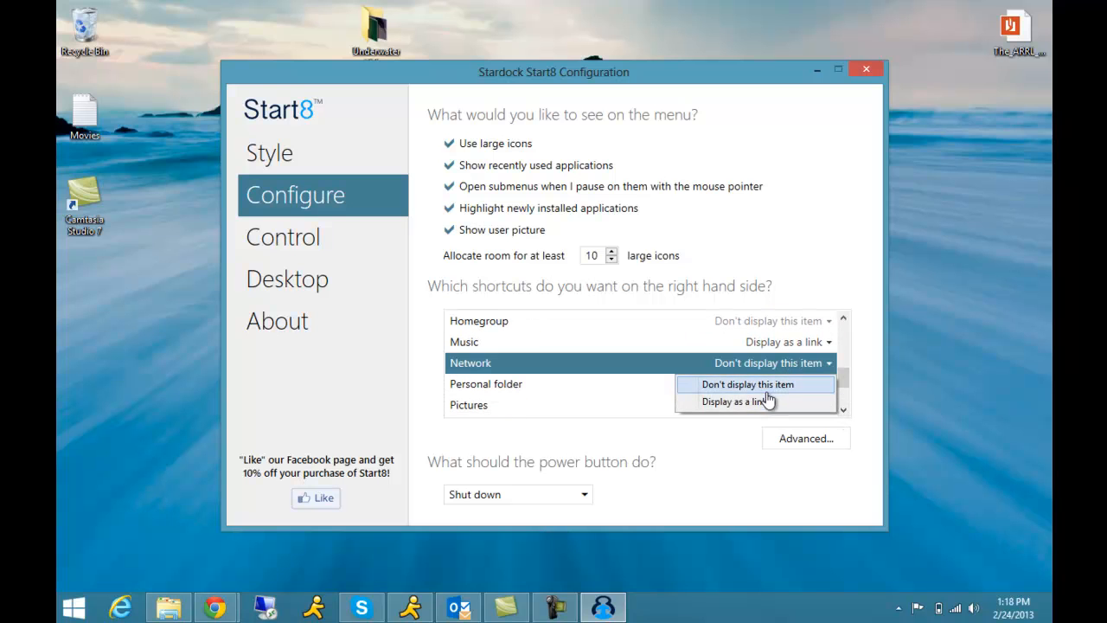
click(734, 401)
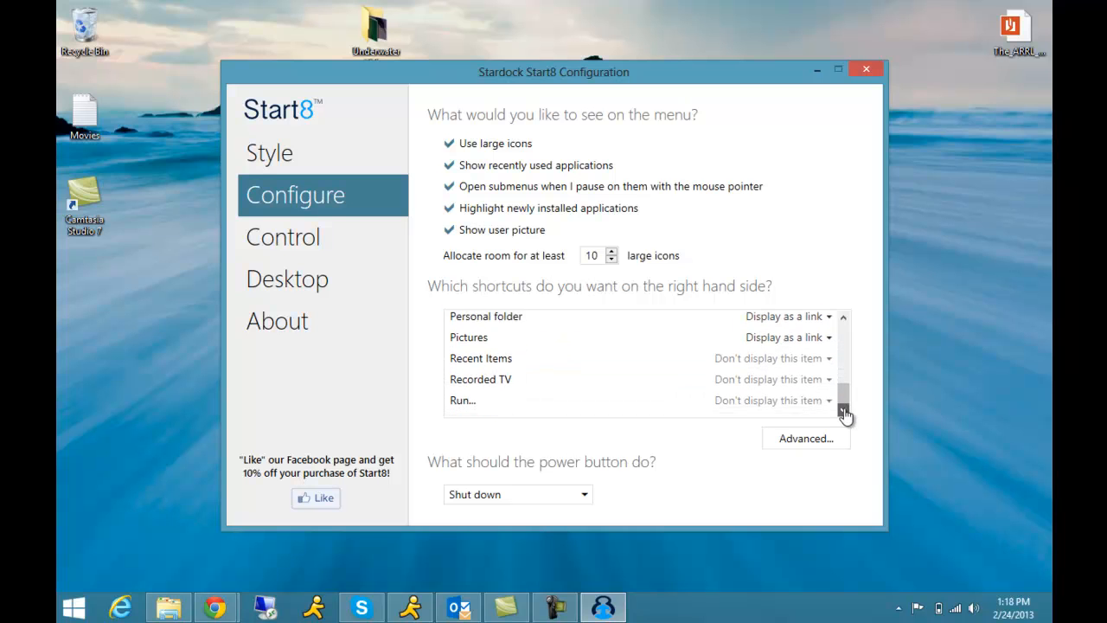
click(828, 400)
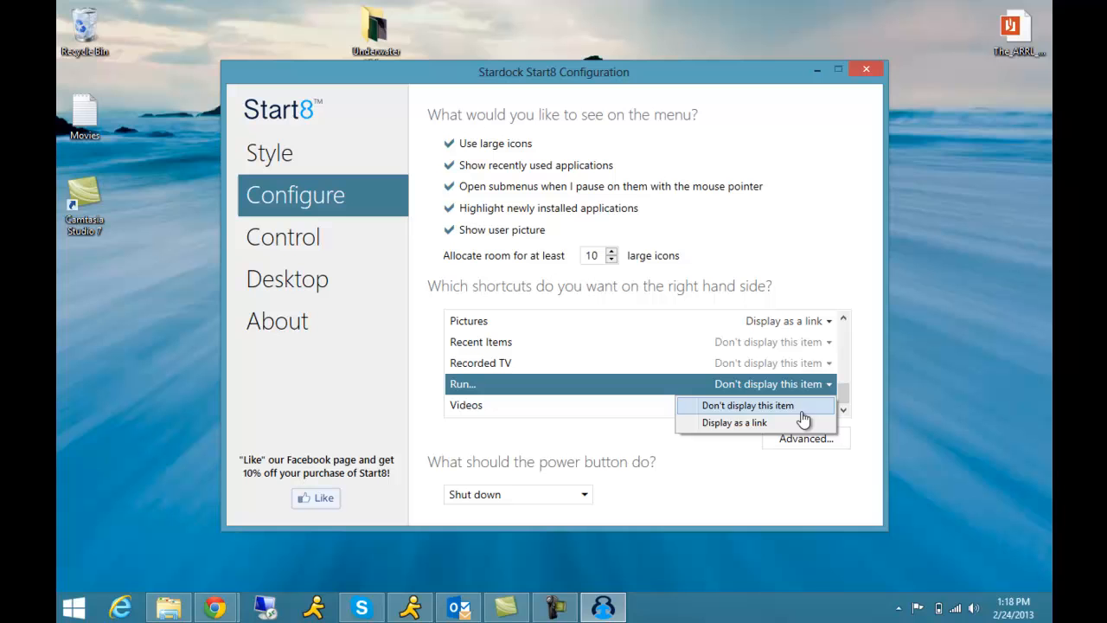
click(734, 422)
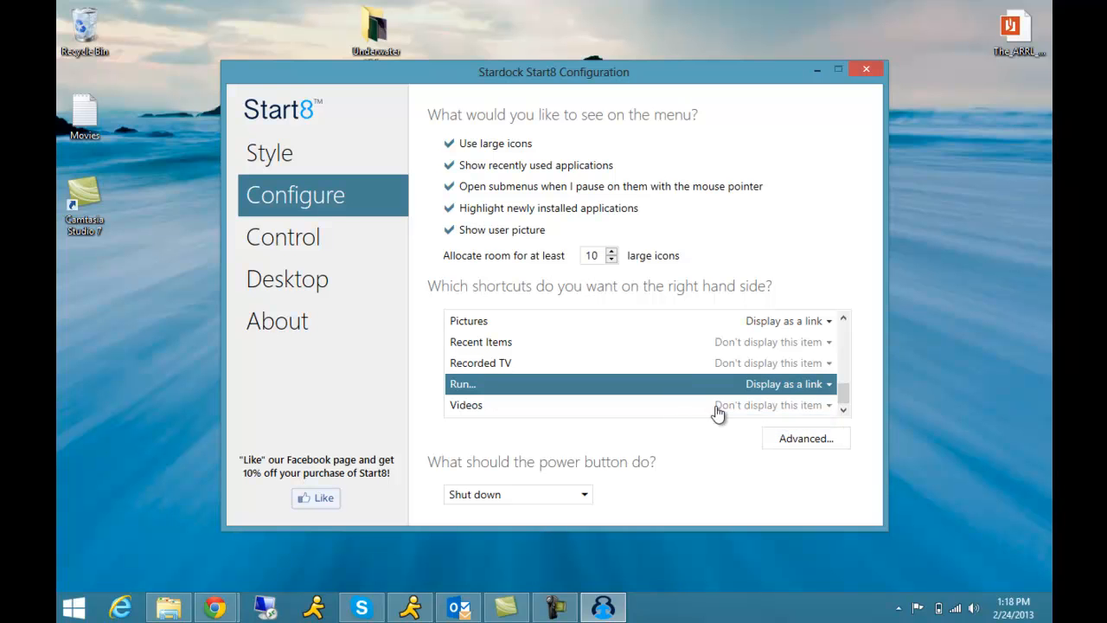
mouse_move(715, 469)
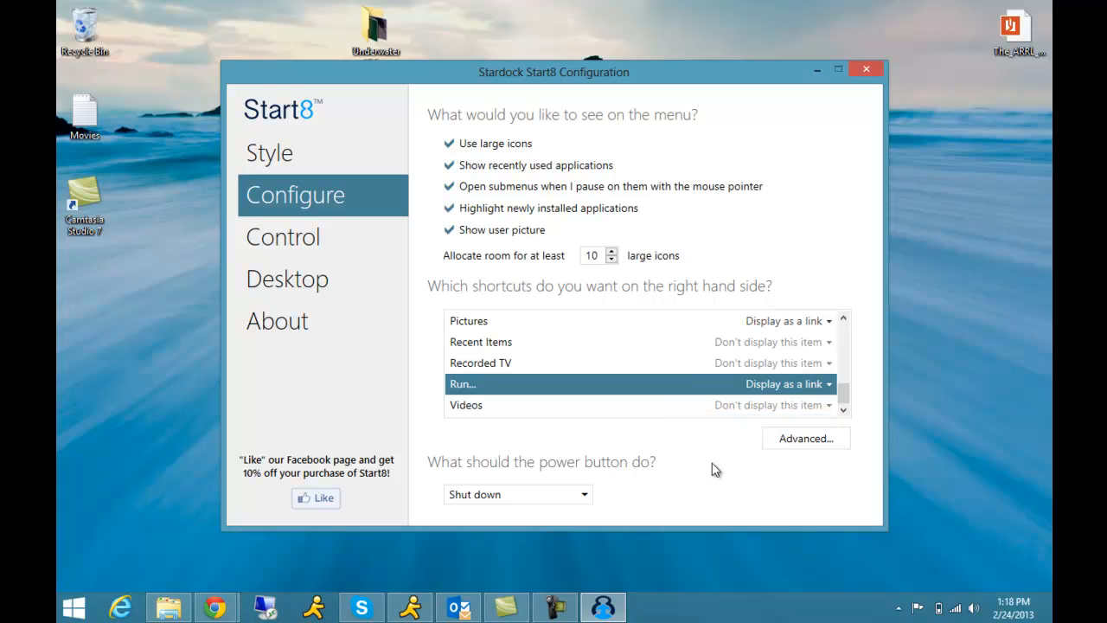
Step: Browse the Control, Desktop, About and Style settings pages, then close the window
click(283, 236)
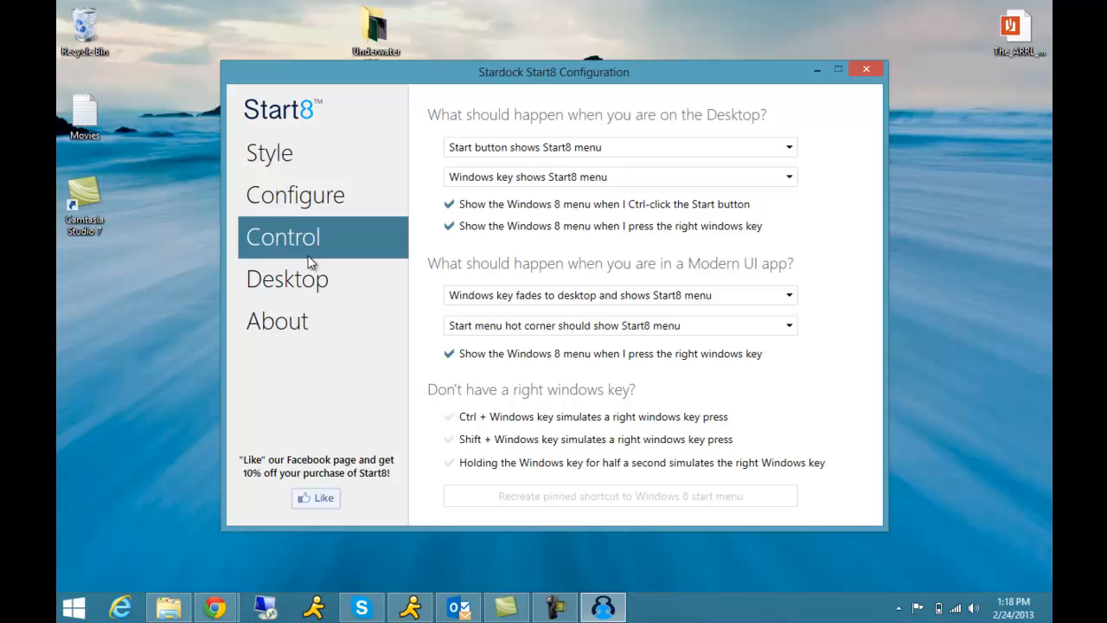
click(287, 278)
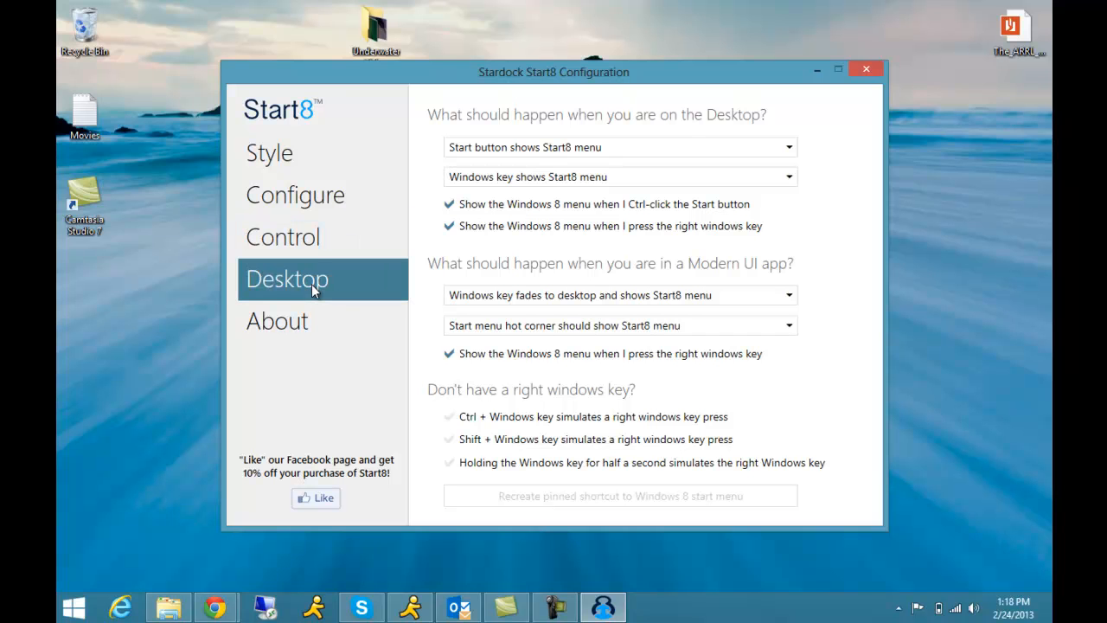
click(277, 320)
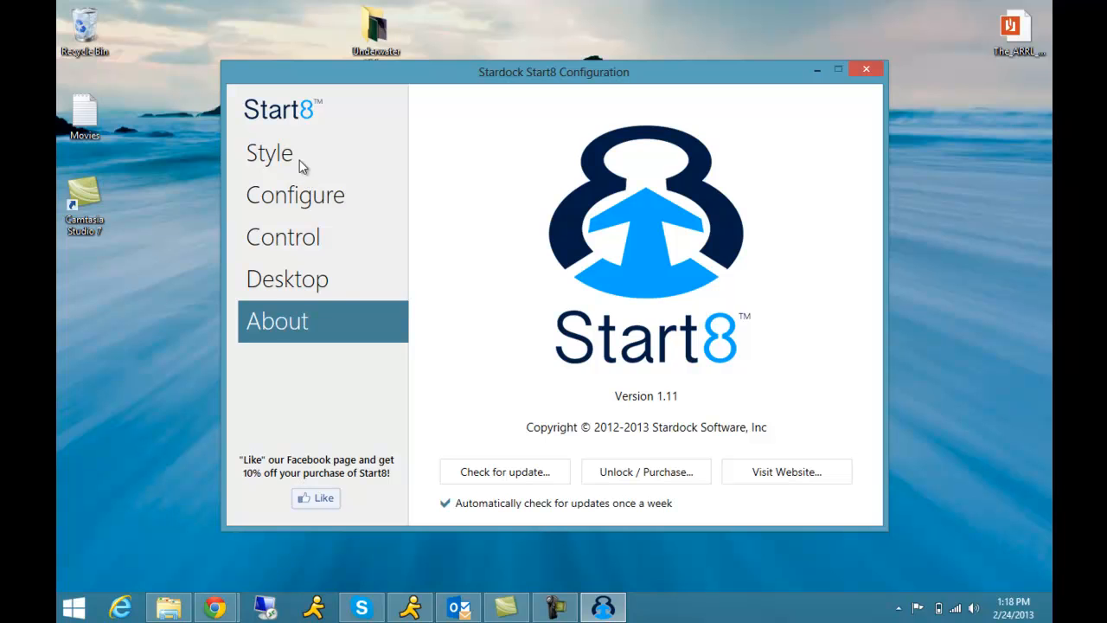
click(269, 152)
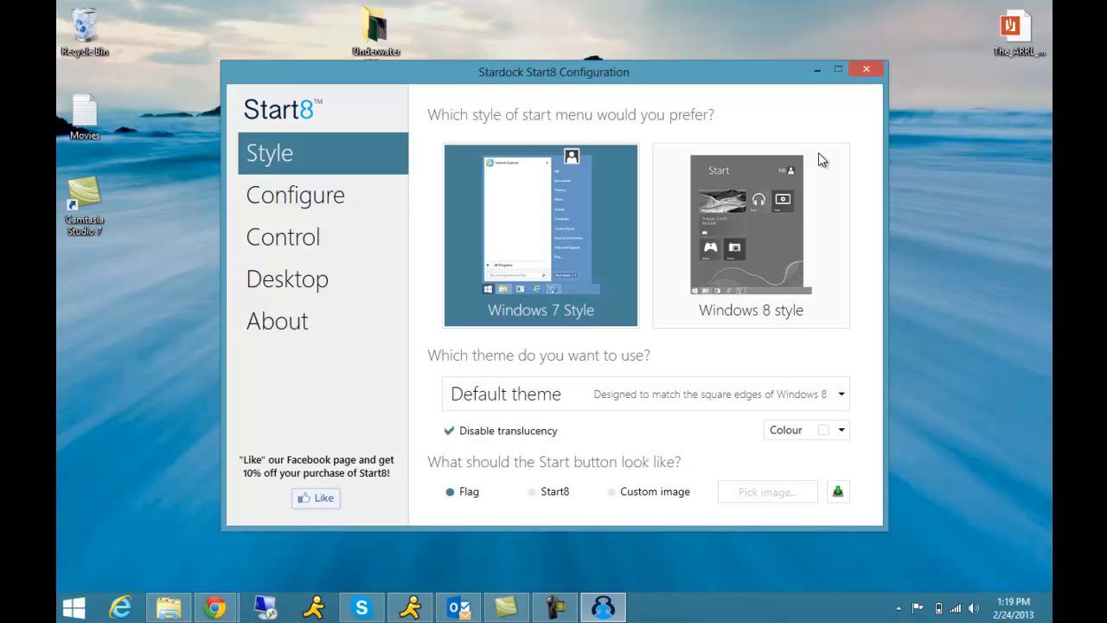
click(866, 69)
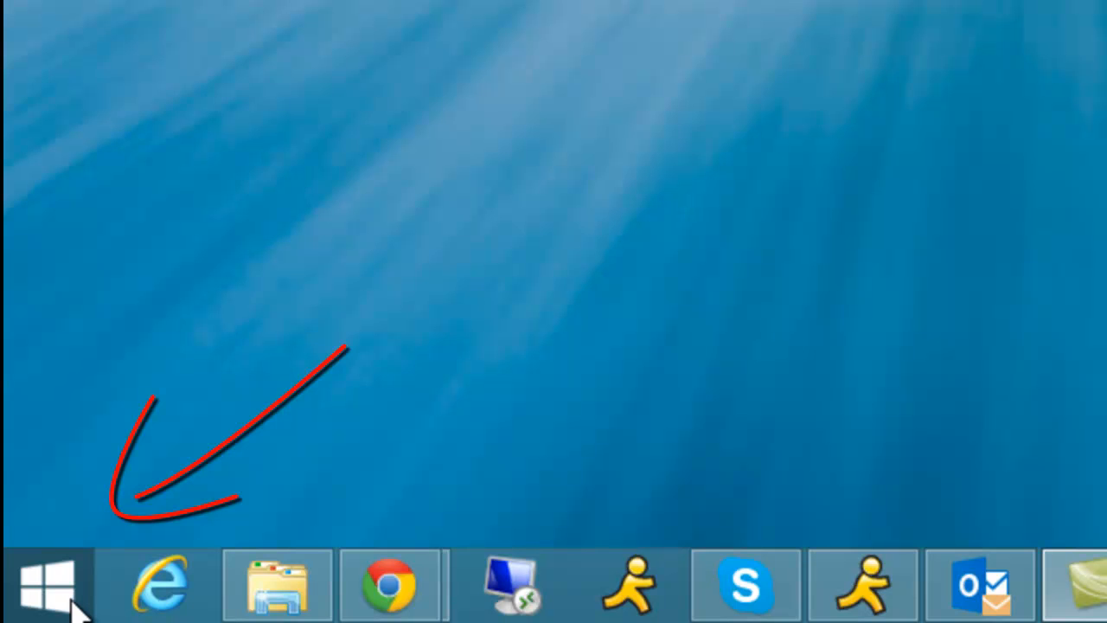
Step: Open the Windows 7-style Start8 menu to view the added shortcuts, then dismiss it
click(48, 583)
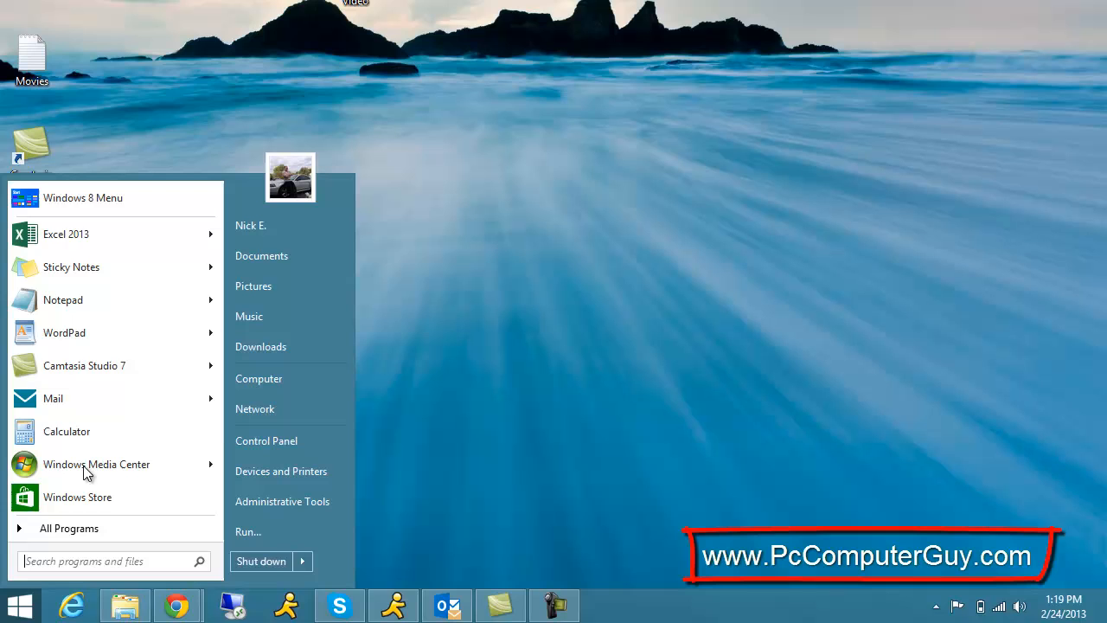
mouse_move(113, 234)
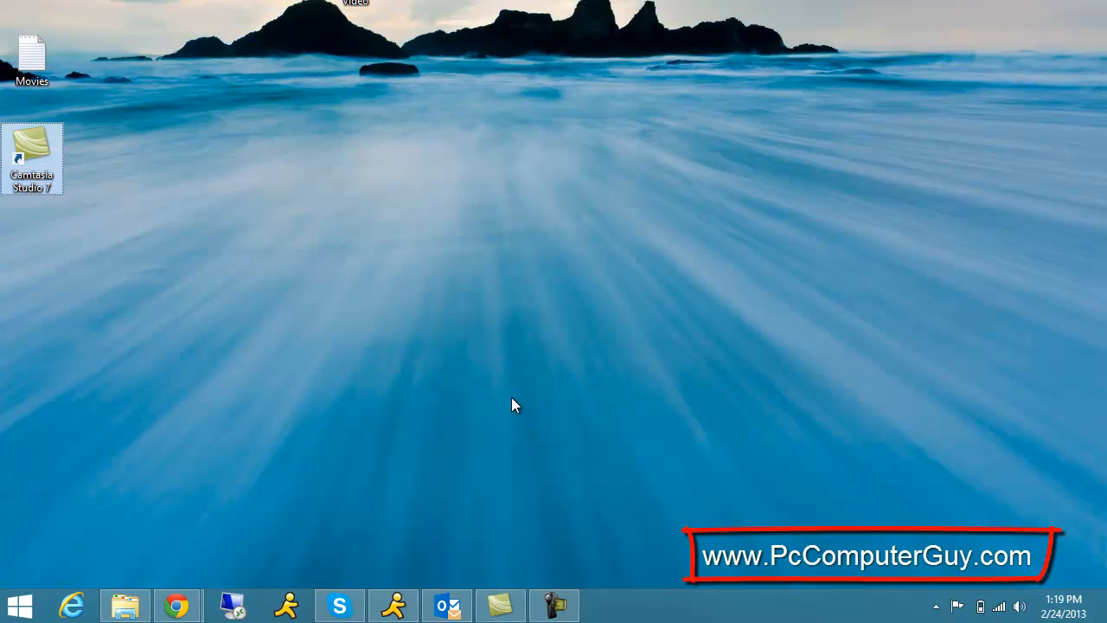
click(19, 605)
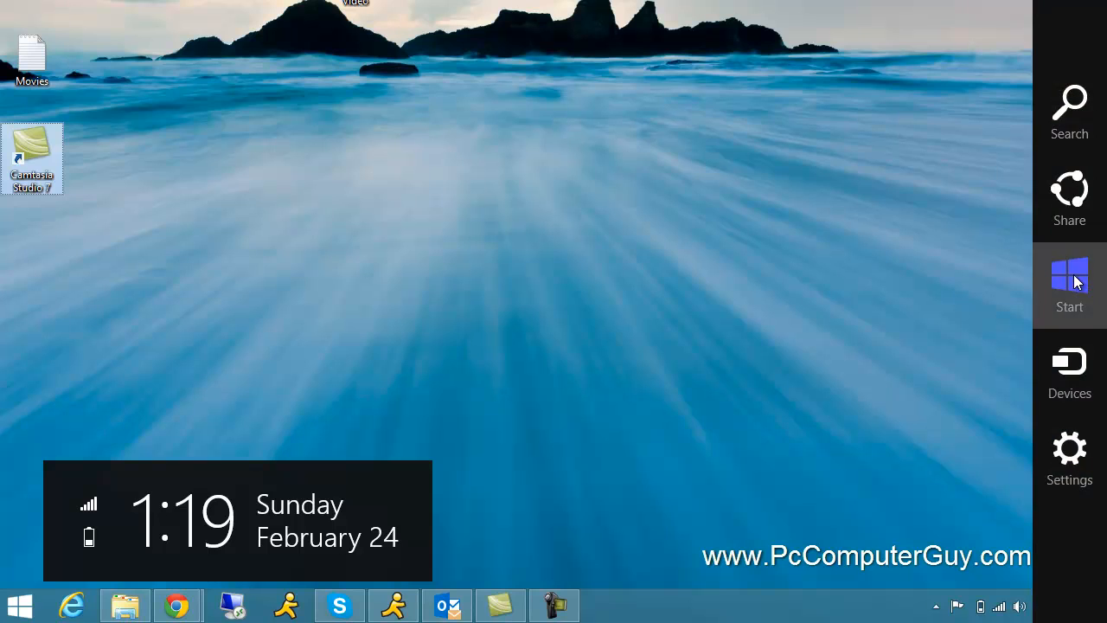
click(1069, 286)
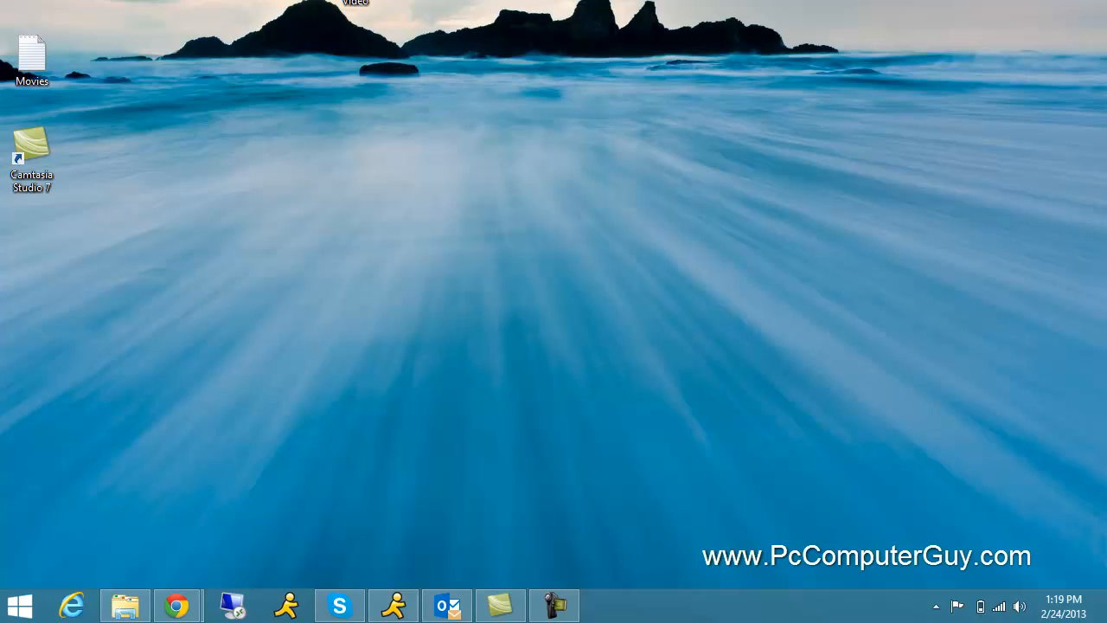
click(19, 604)
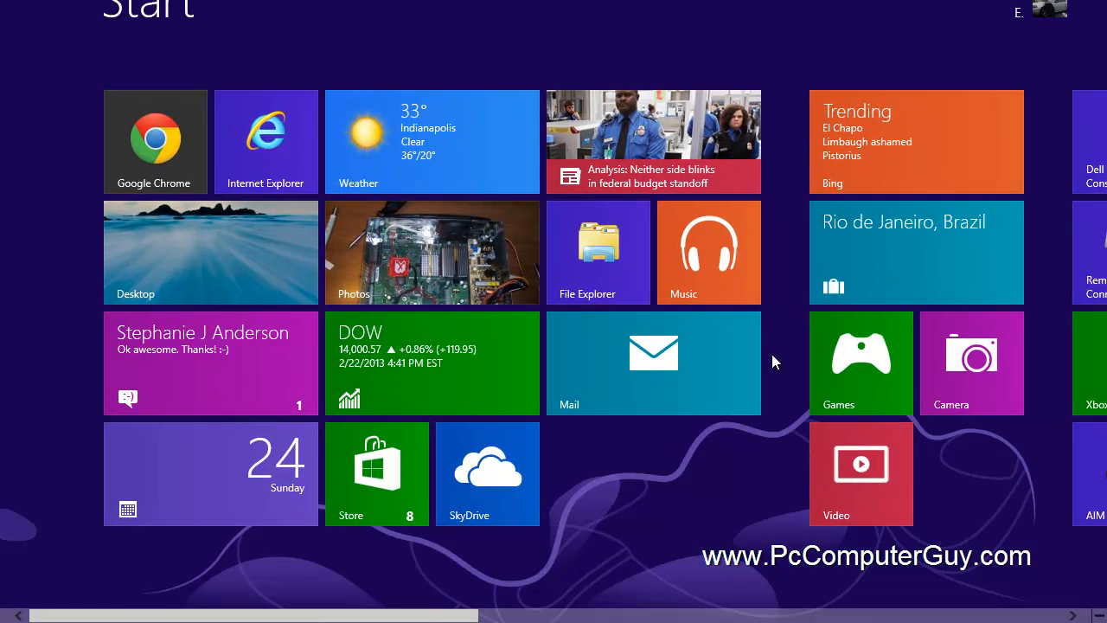
click(210, 252)
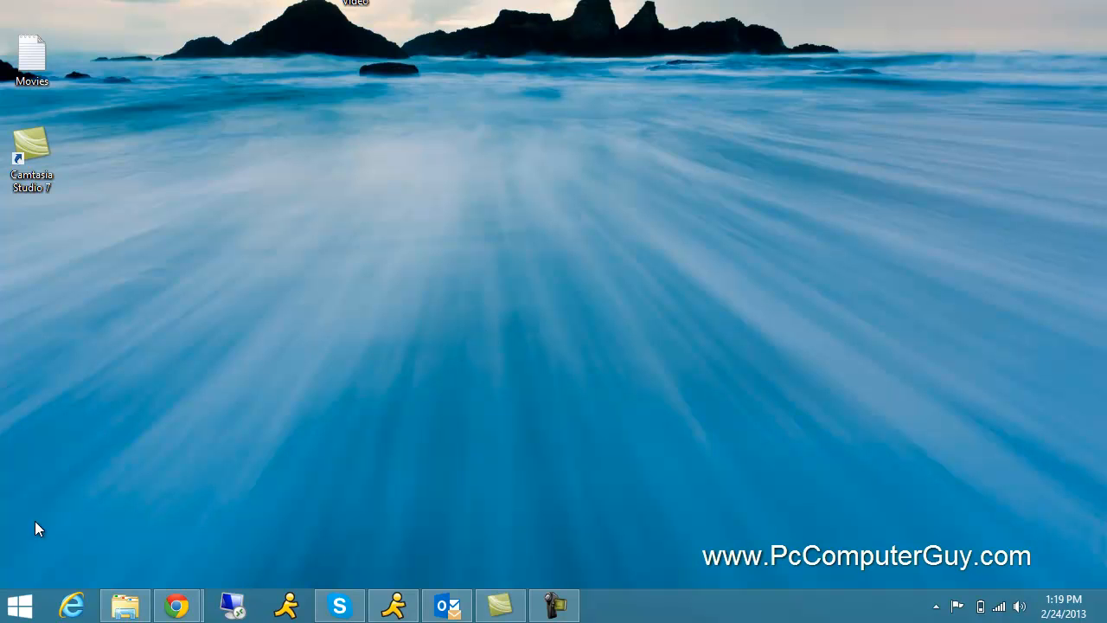
Step: Launch Notepad from the Start8 menu, then close the empty Notepad window
click(19, 605)
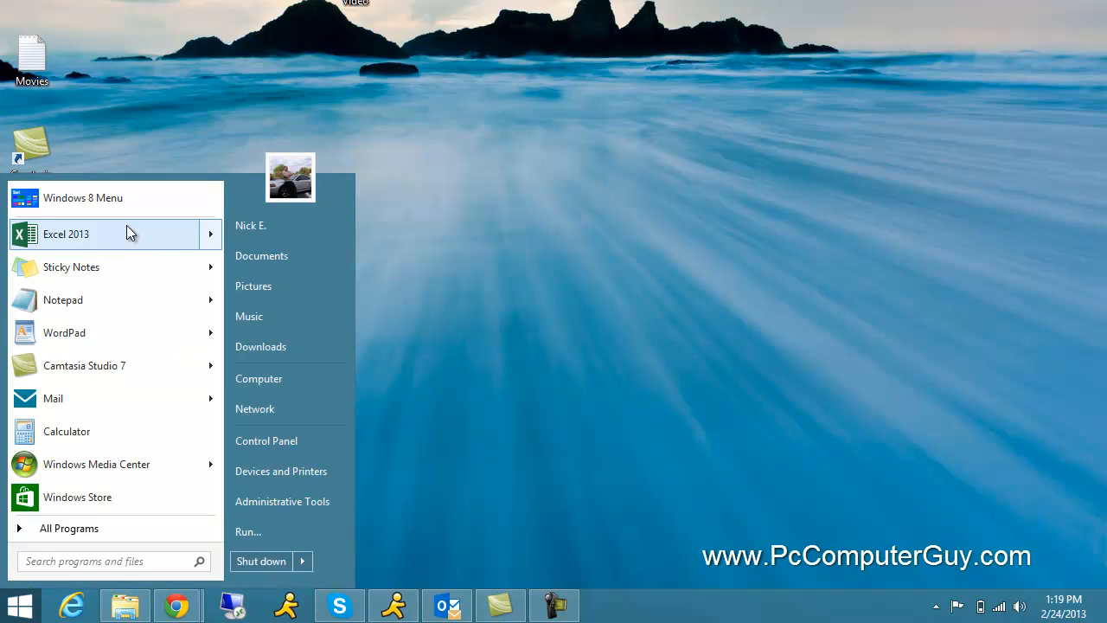
mouse_move(121, 266)
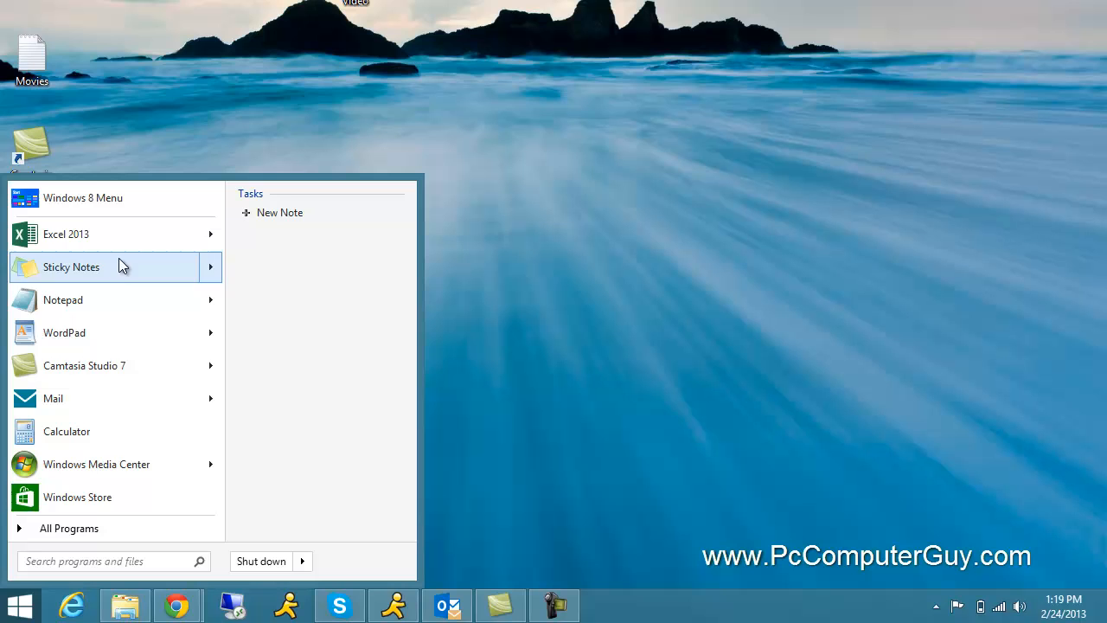
click(62, 299)
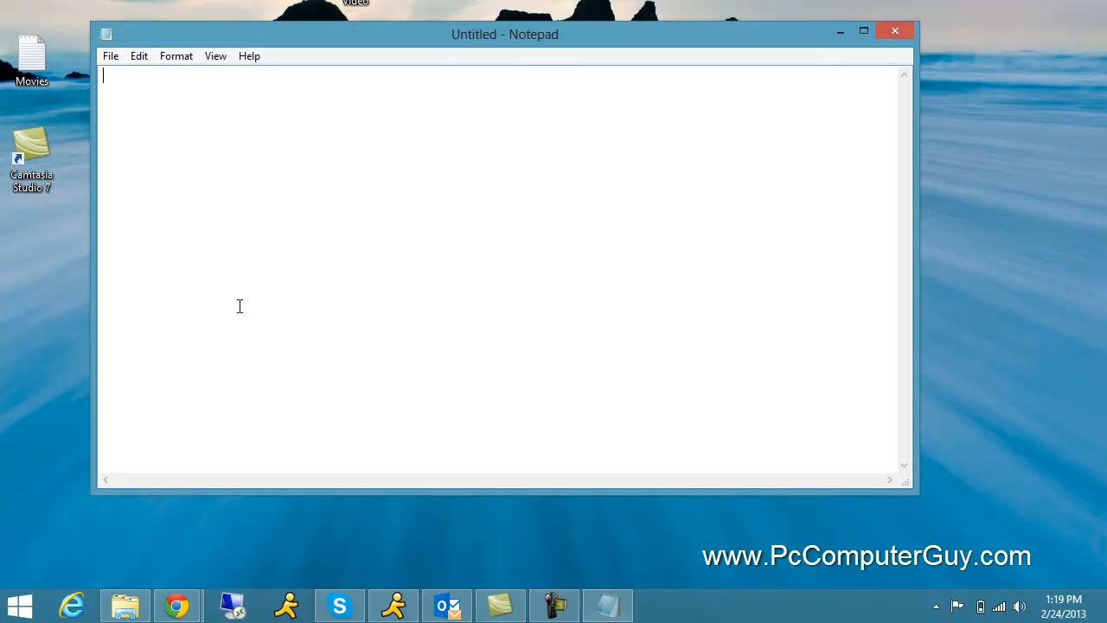
click(895, 31)
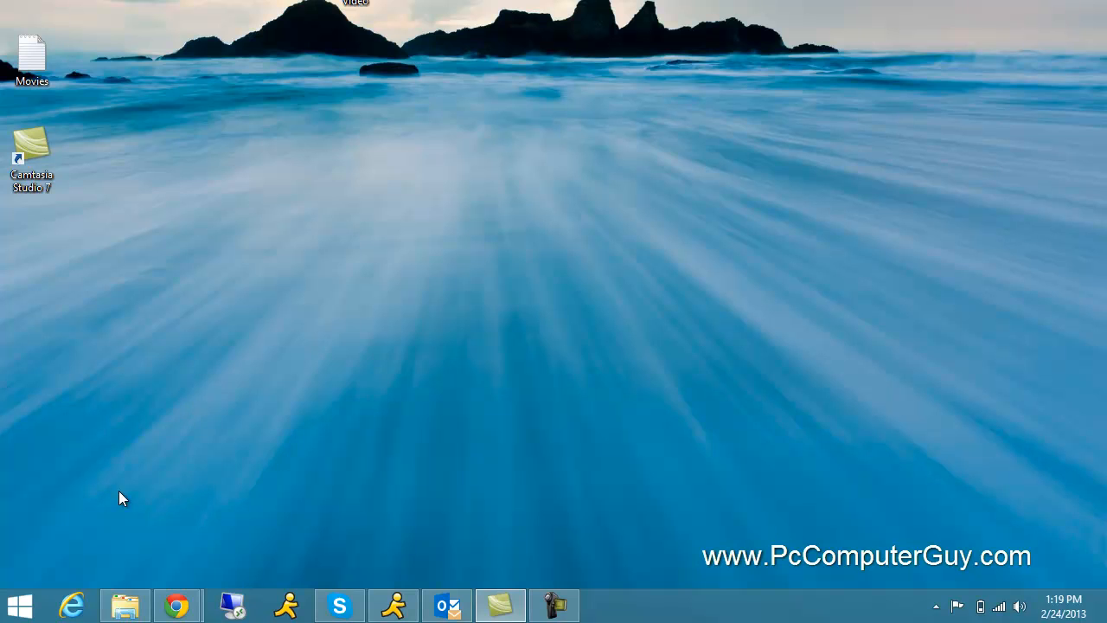
Step: Browse the All Programs list, then reopen the Windows 7-style menu
click(19, 605)
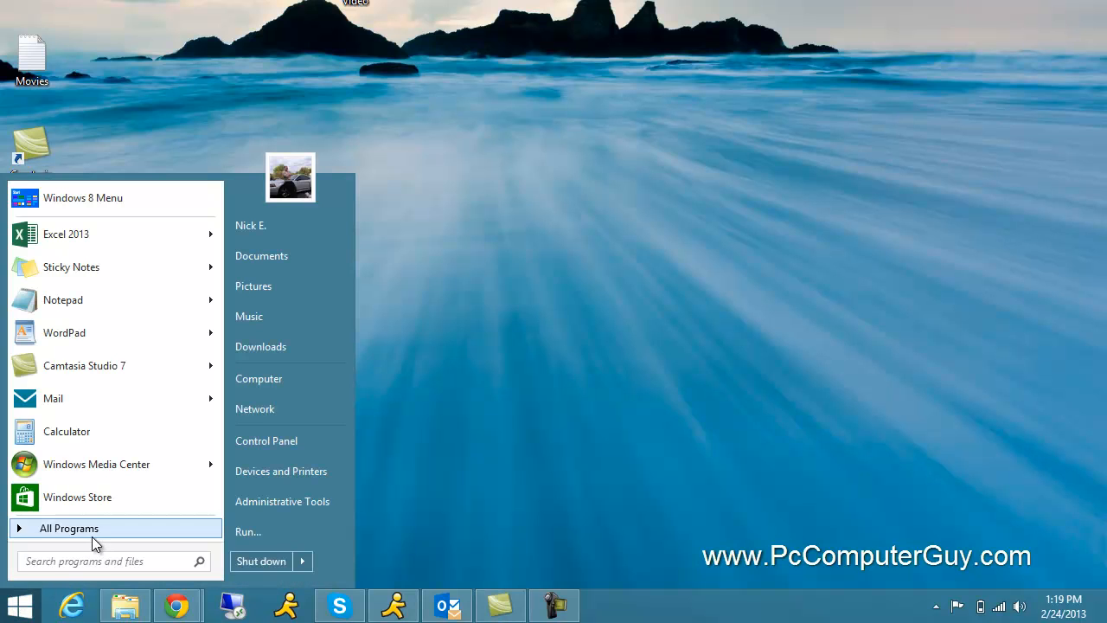
click(69, 528)
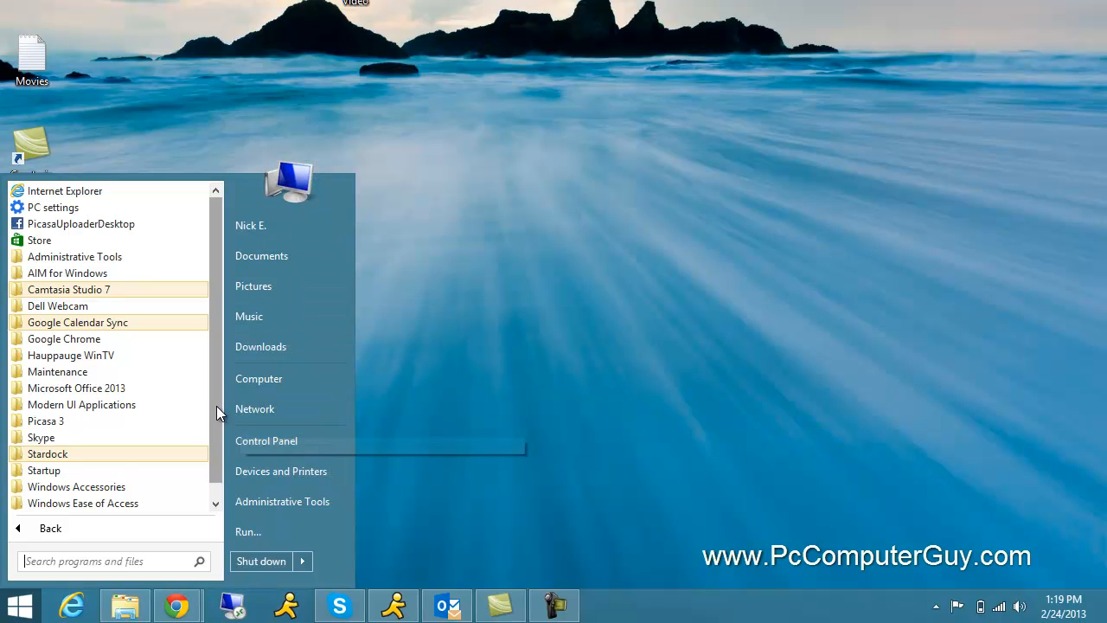
scroll(down, 3)
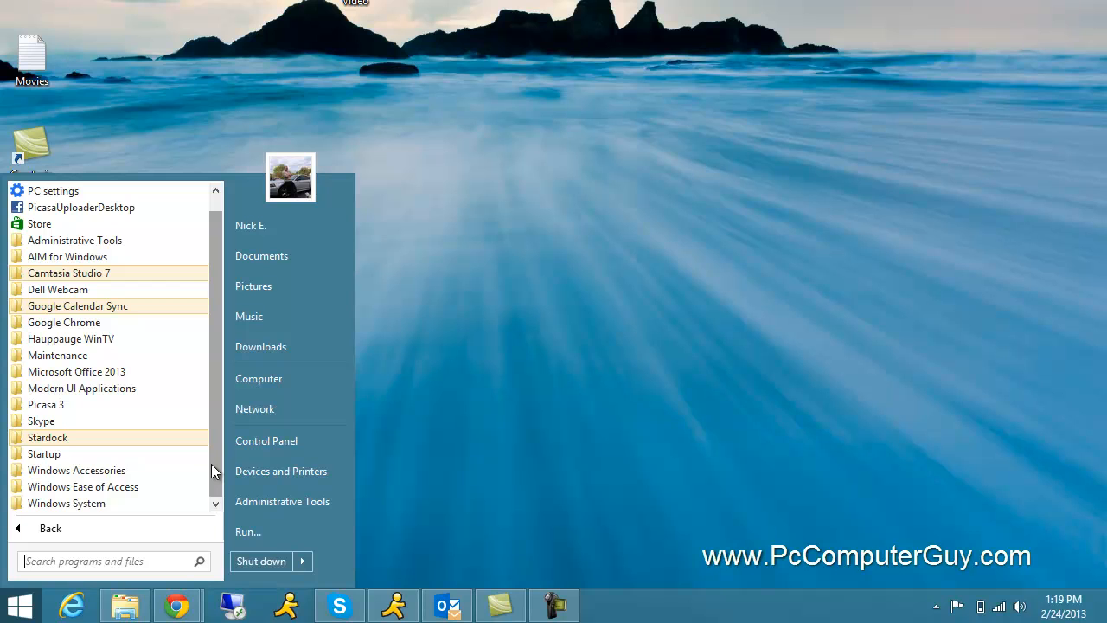
text(w)
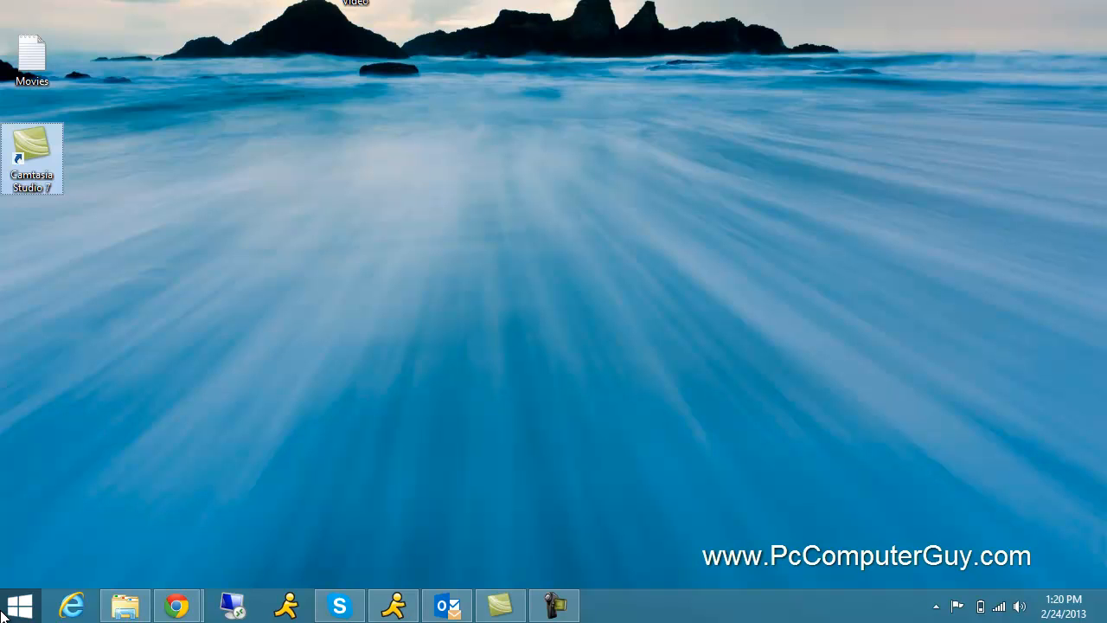
click(19, 605)
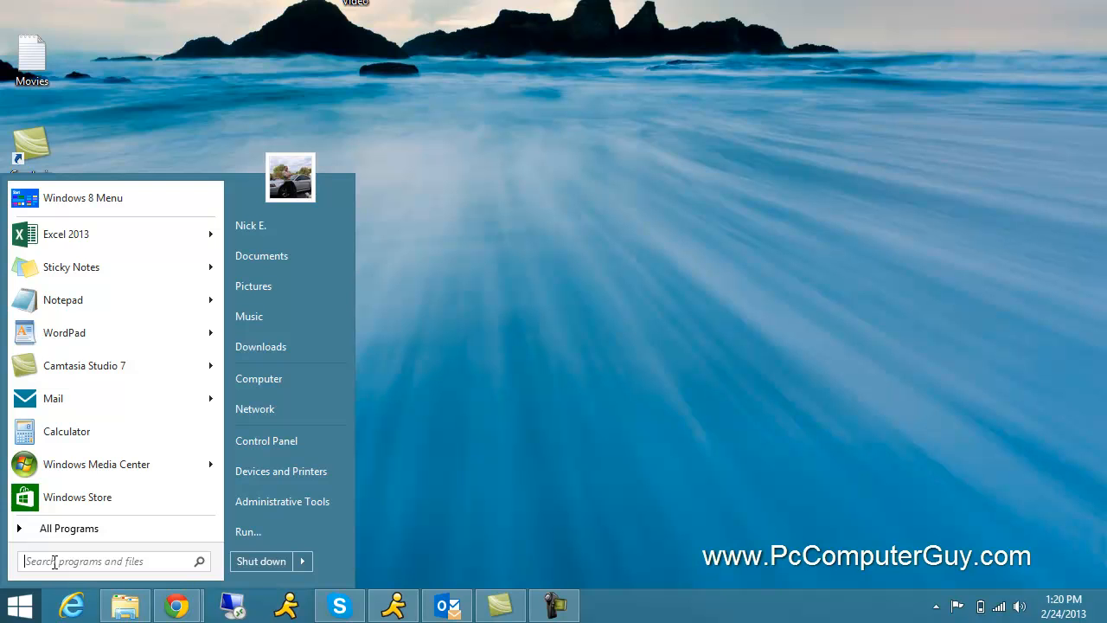
Step: Search 'word' in the Start8 menu and drag Word 2013 onto the taskbar
text(word)
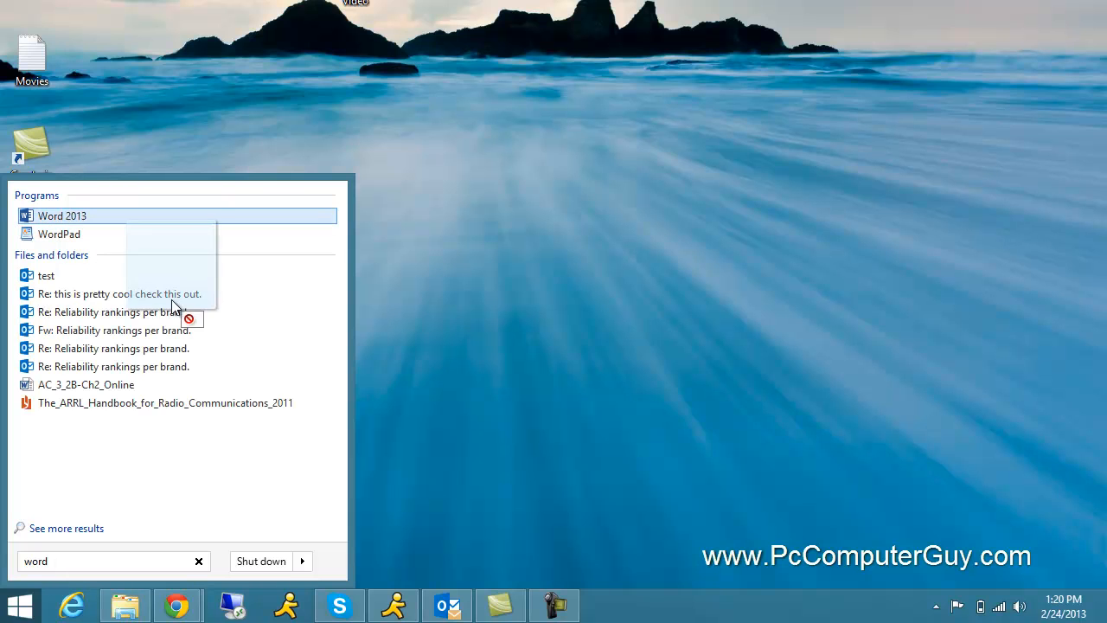
click(63, 215)
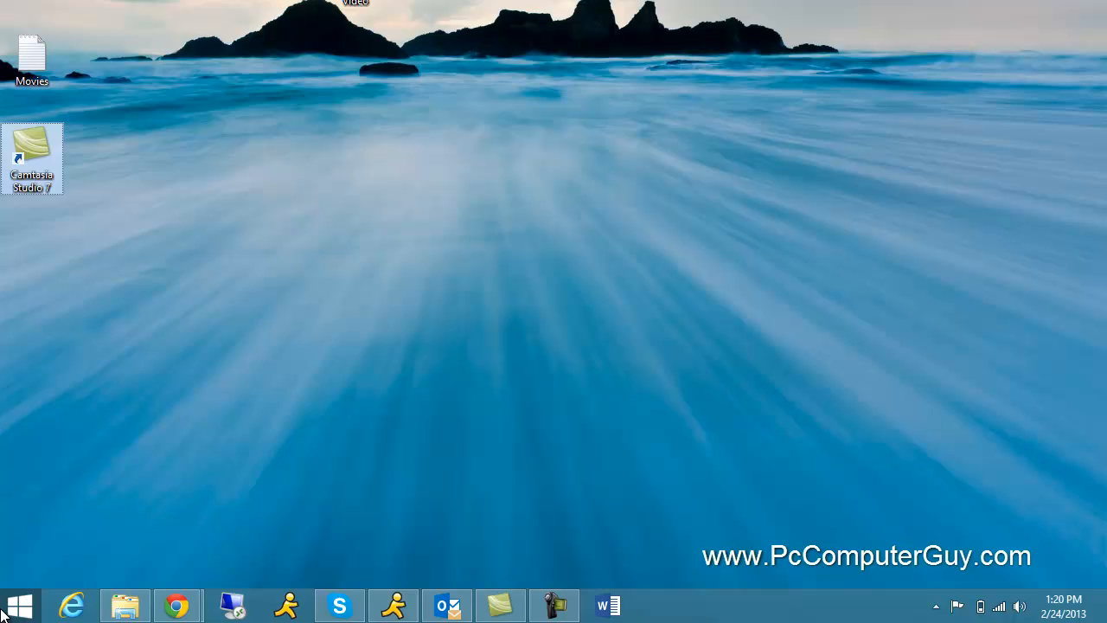
click(19, 605)
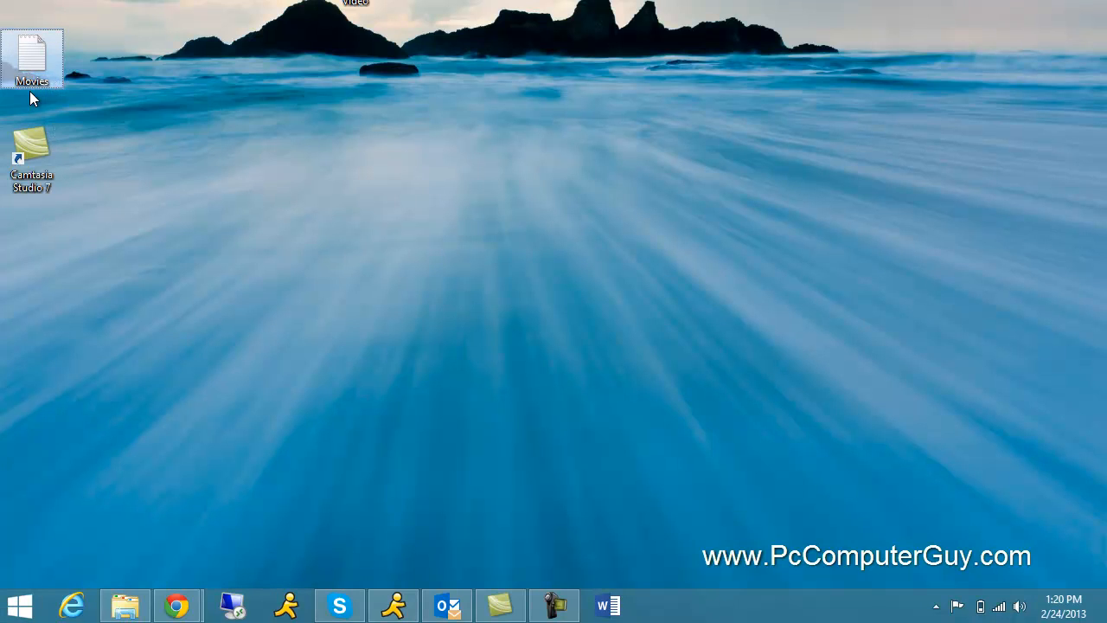
double_click(32, 58)
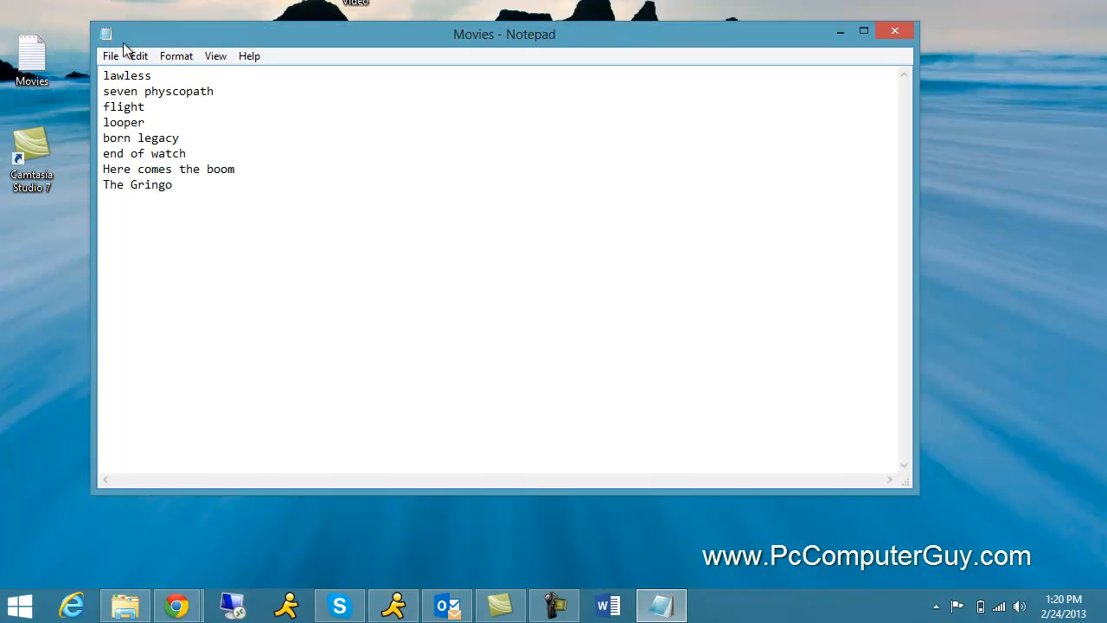
click(895, 34)
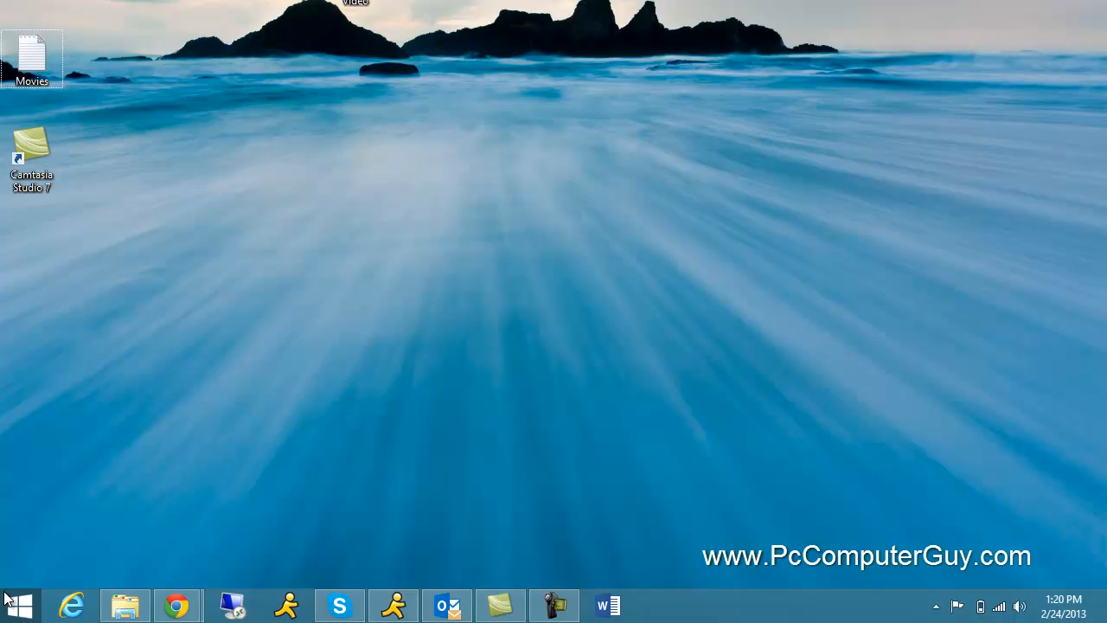
click(19, 605)
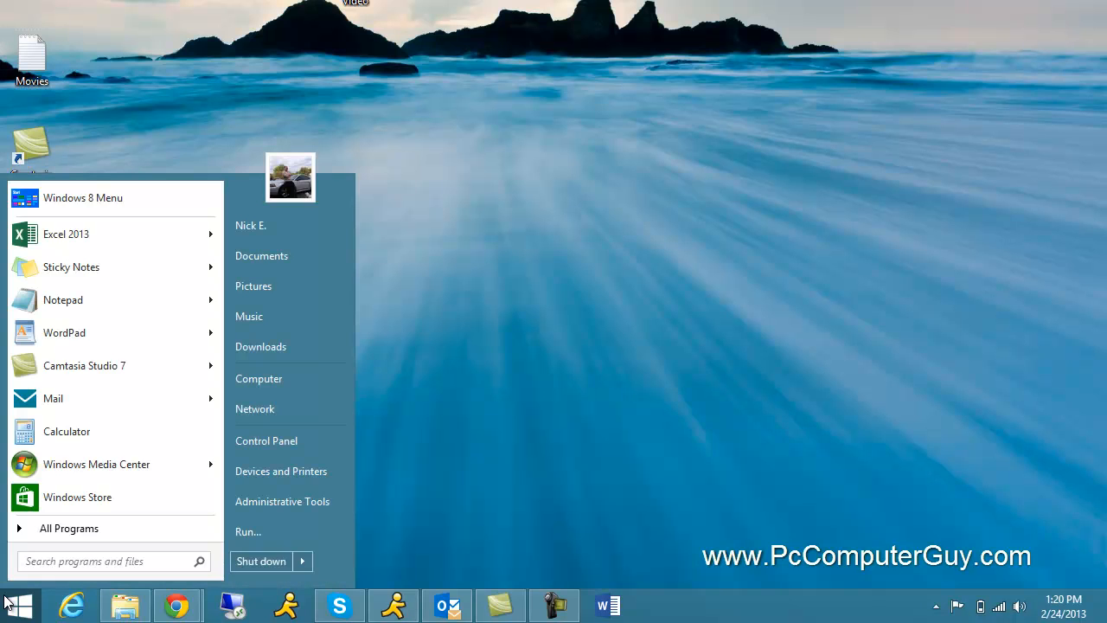
text(lawless)
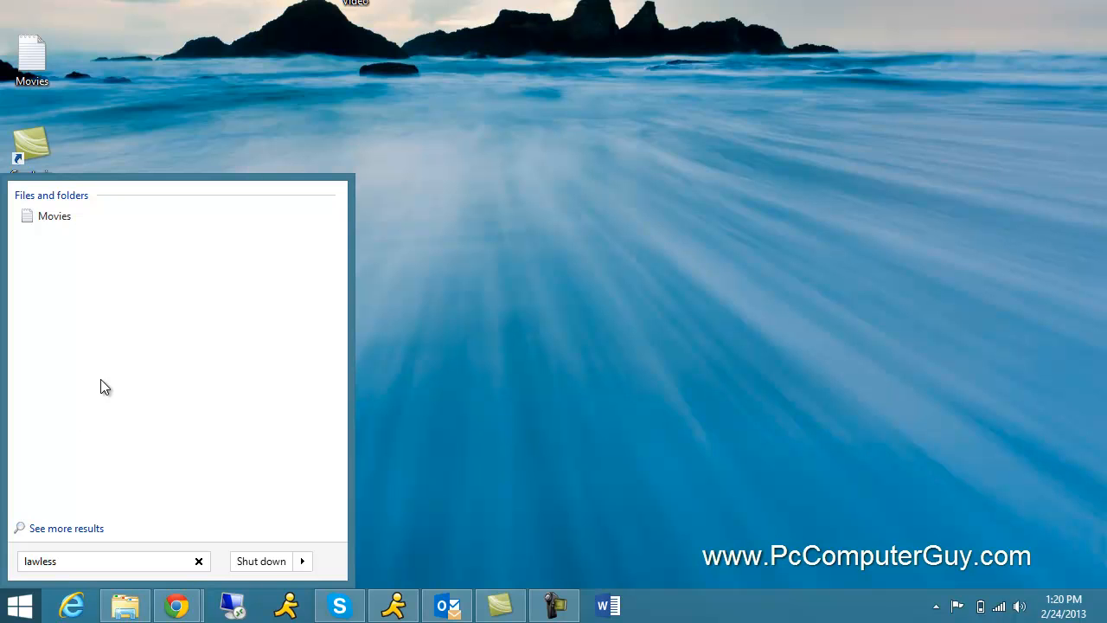
mouse_move(54, 215)
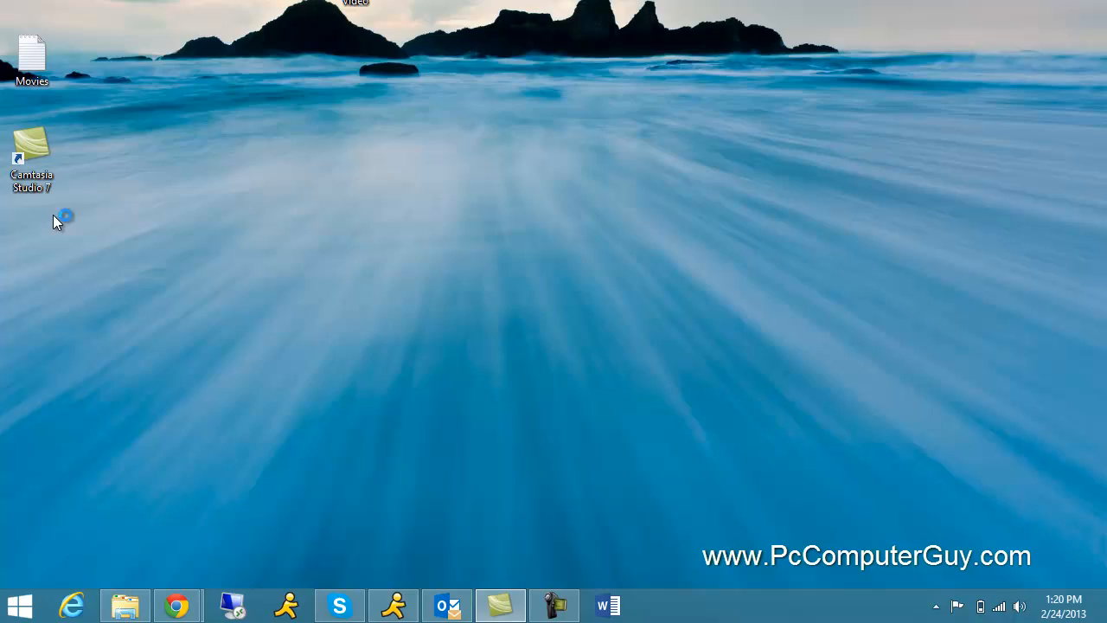
double_click(31, 56)
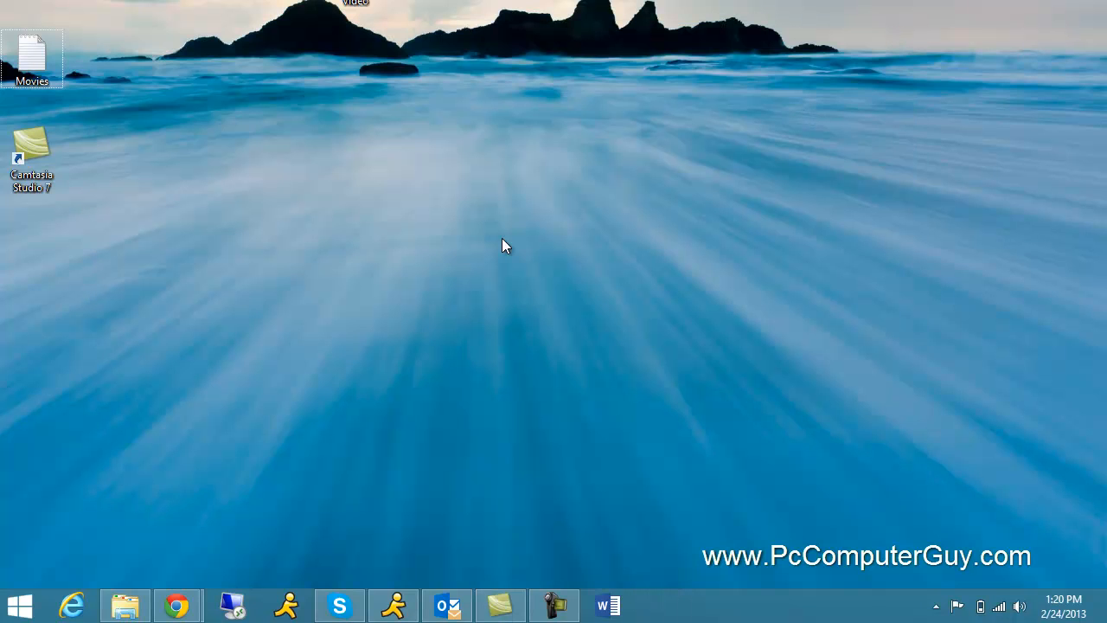
click(19, 605)
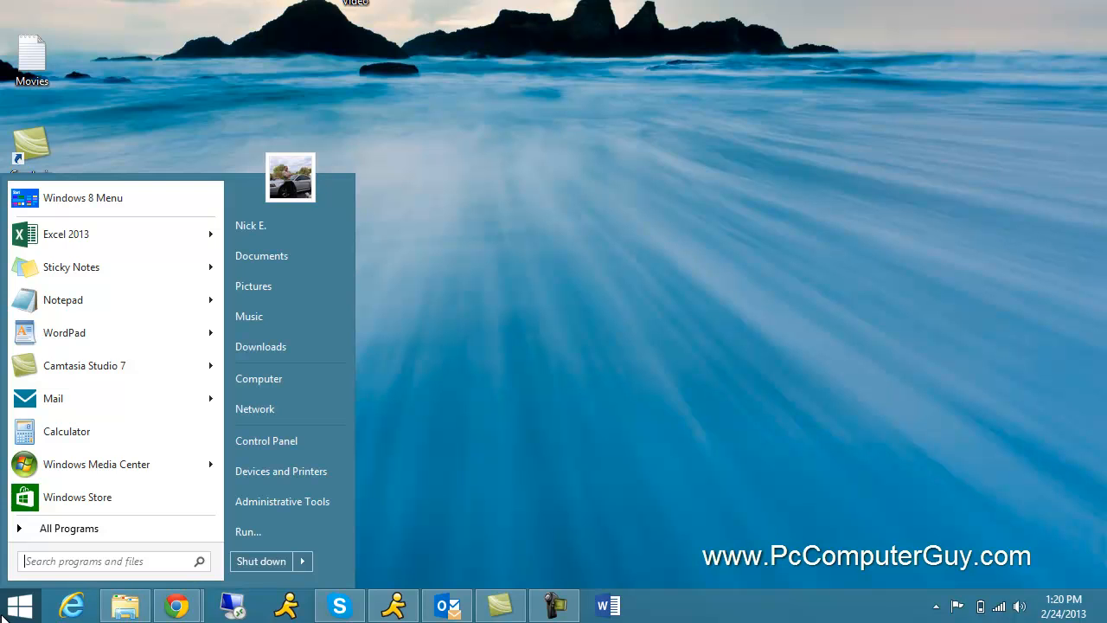
mouse_move(260, 346)
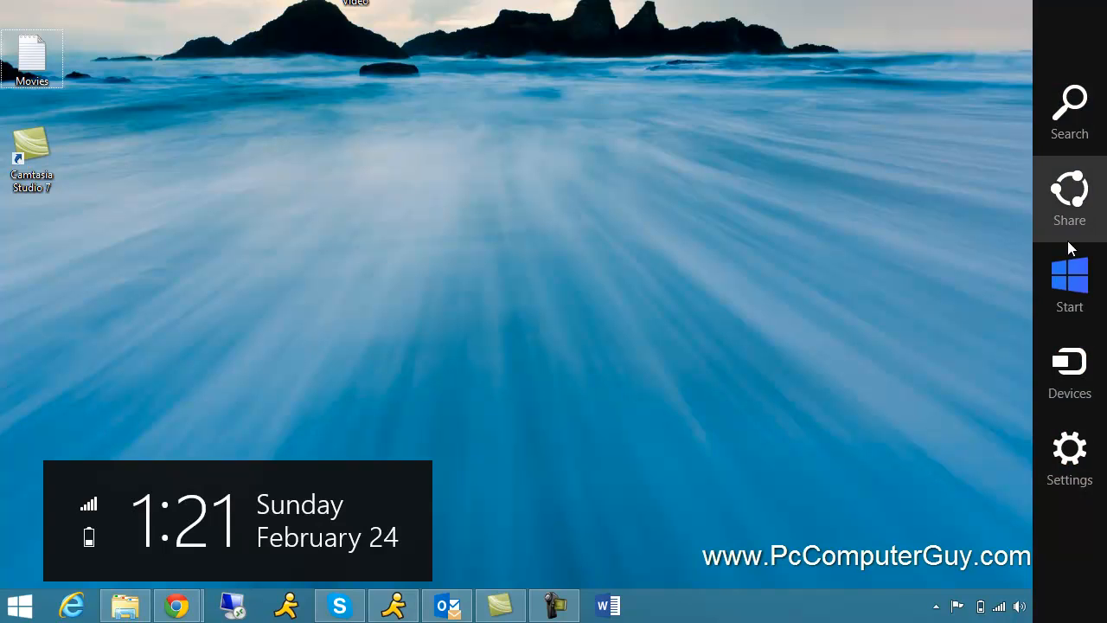
click(1069, 277)
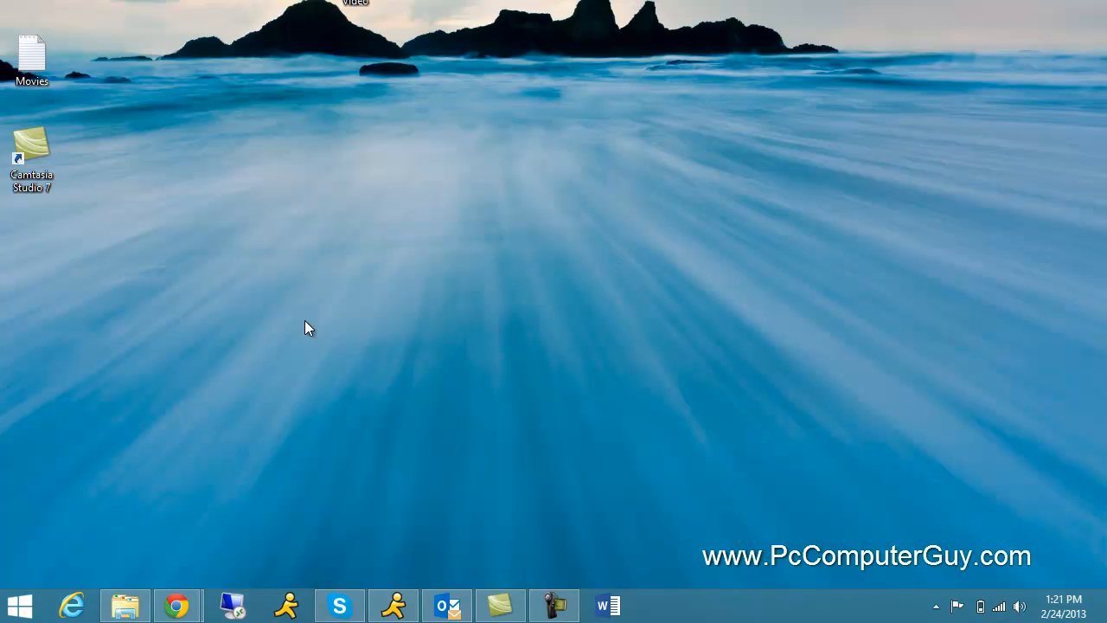
mouse_move(18, 604)
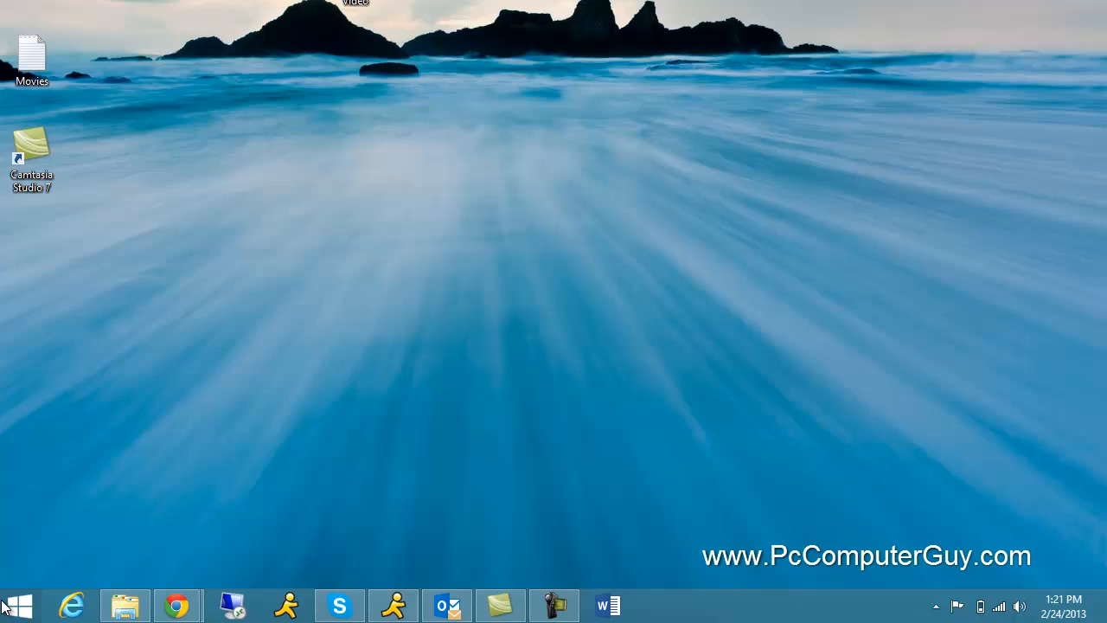
click(17, 605)
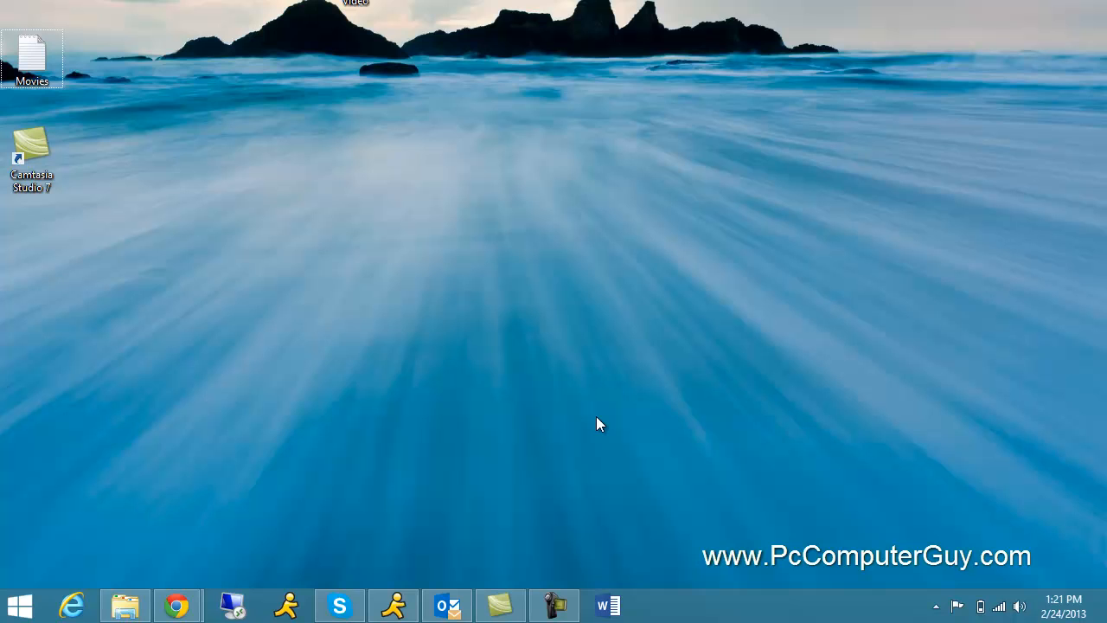
mouse_move(359, 434)
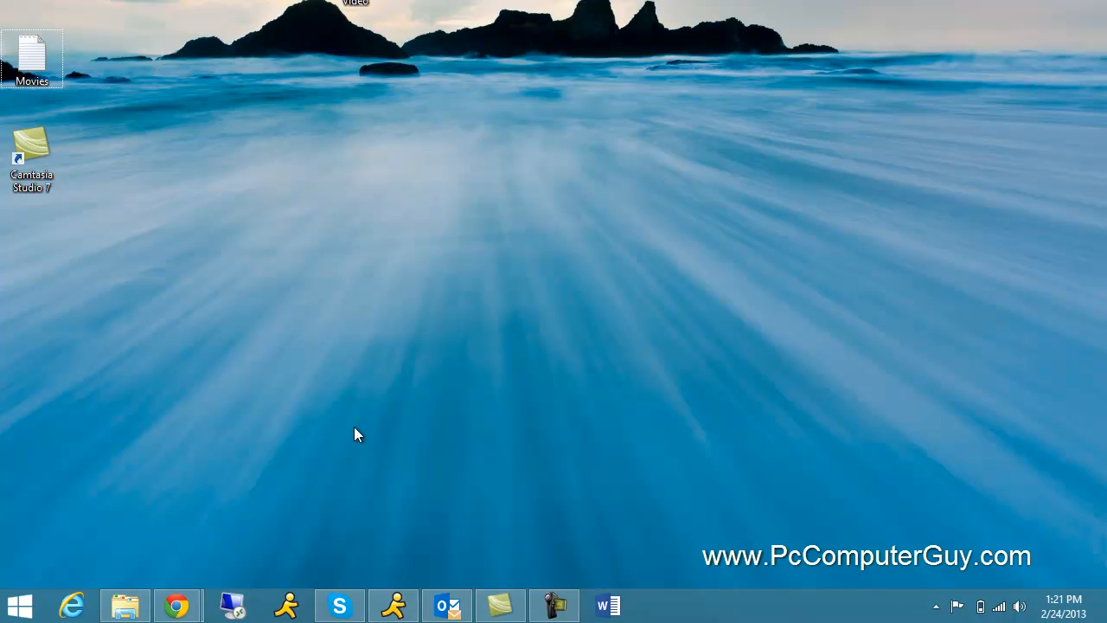
mouse_move(159, 476)
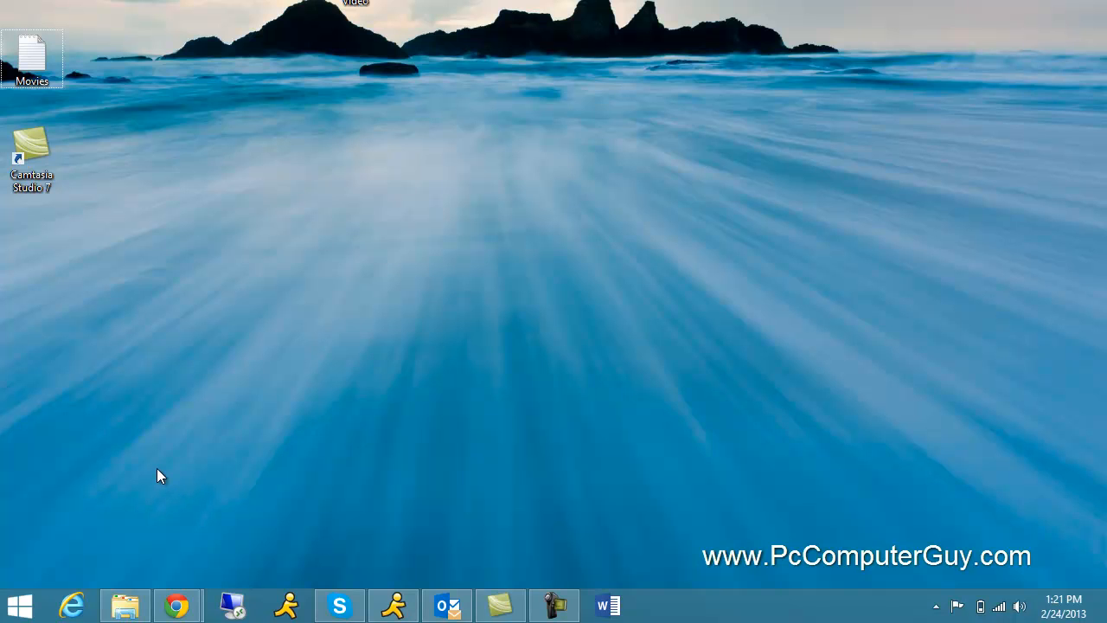
mouse_move(375, 371)
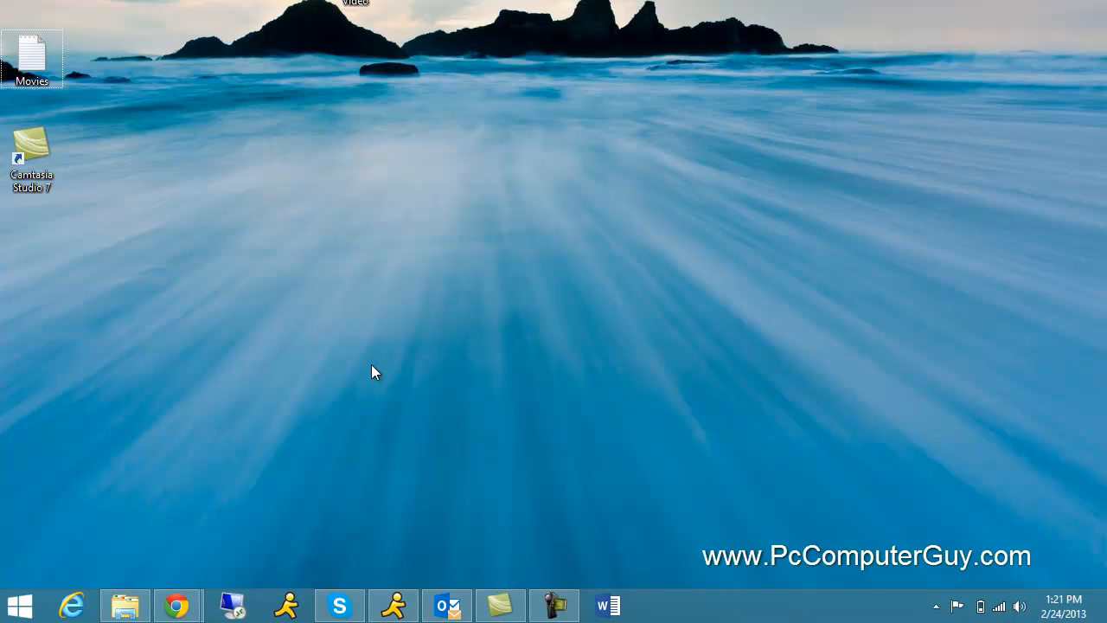